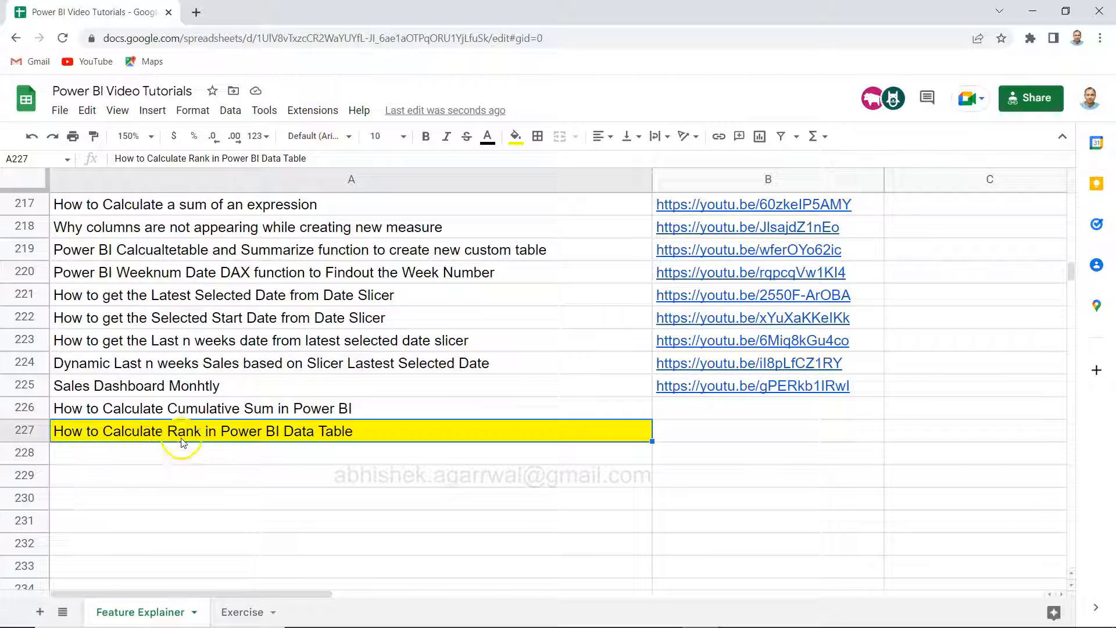
{"action": "mouse_move", "coordinate": [207, 440]}
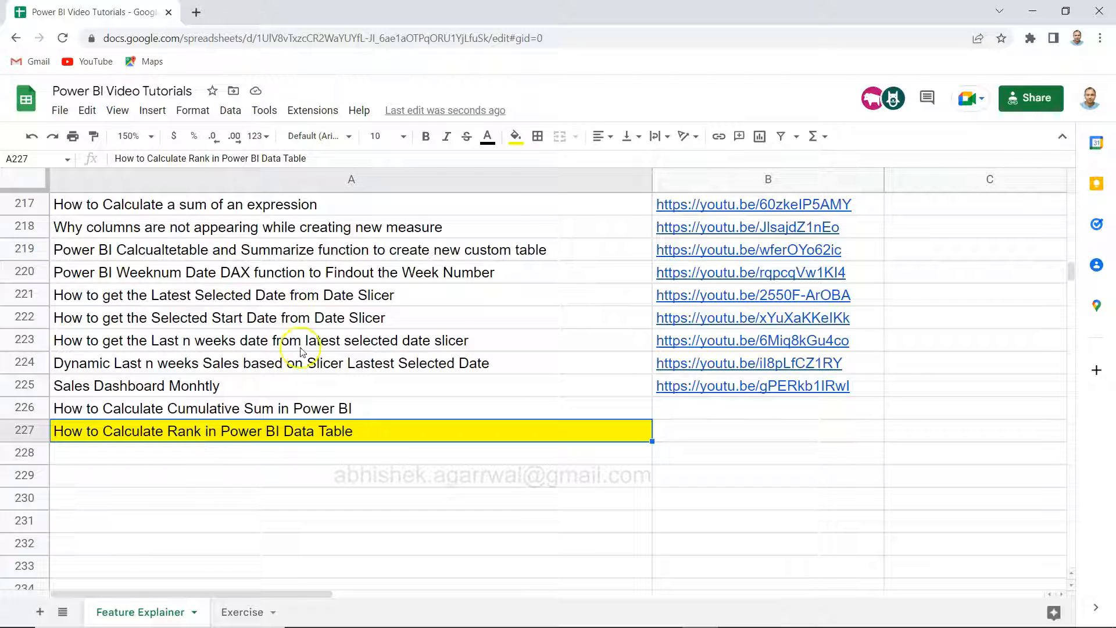
{"action": "mouse_move", "coordinate": [415, 313]}
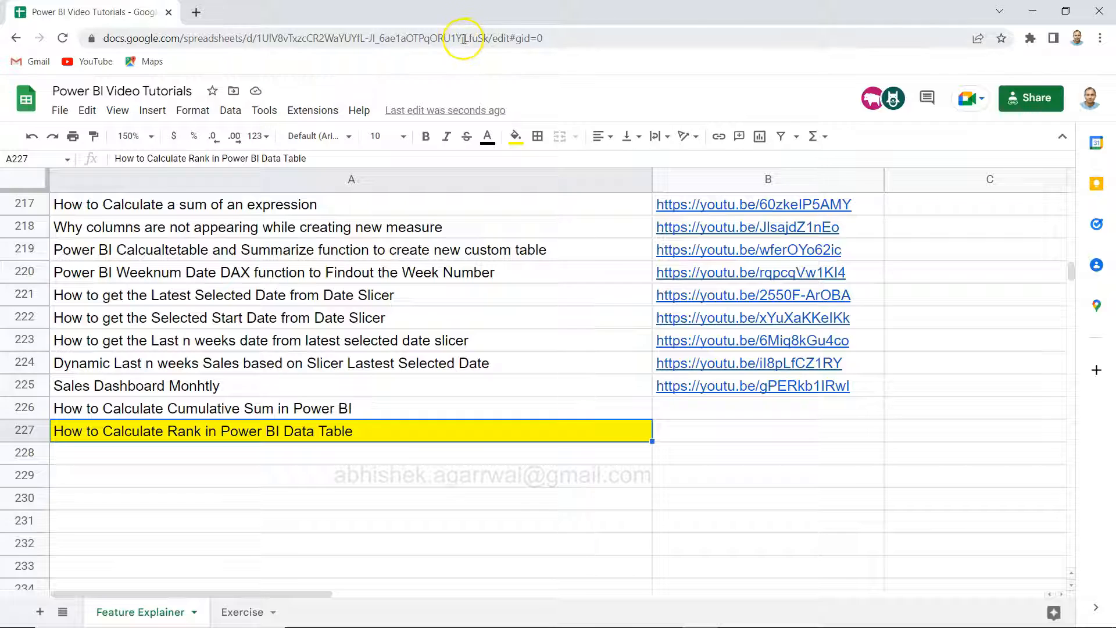
{"action": "mouse_move", "coordinate": [462, 37]}
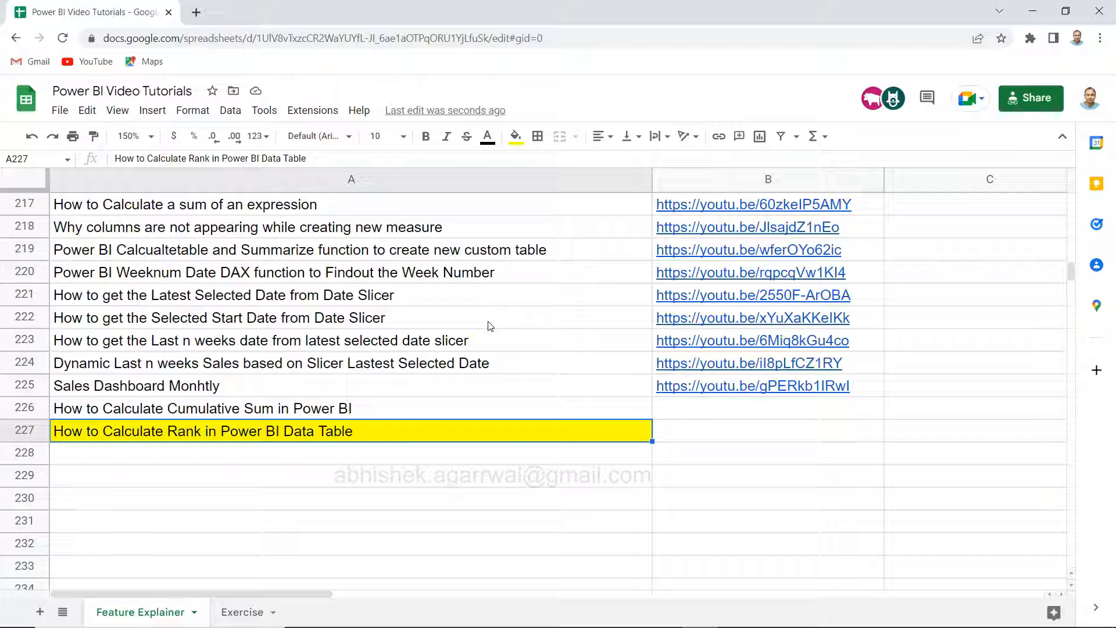
{"action": "mouse_move", "coordinate": [749, 179]}
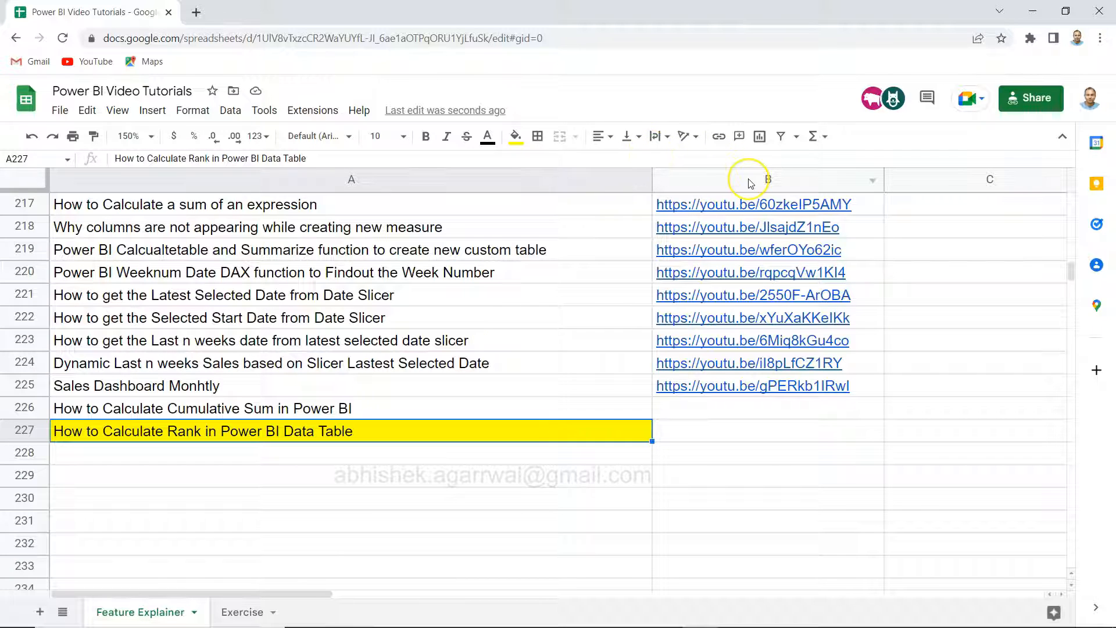
{"action": "mouse_move", "coordinate": [747, 181]}
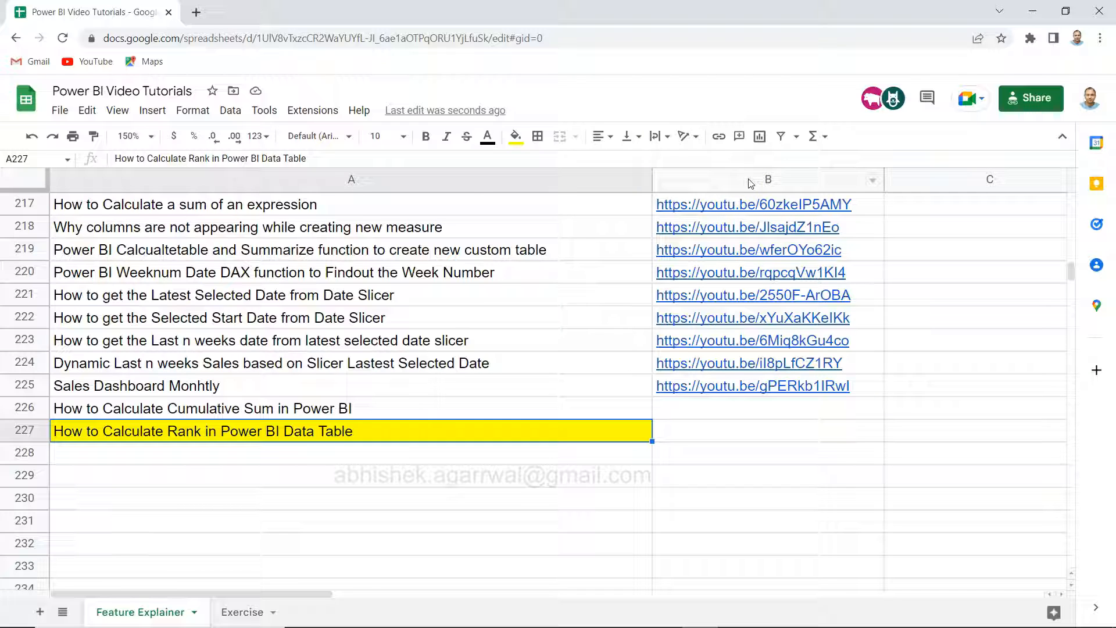
{"action": "mouse_move", "coordinate": [375, 399]}
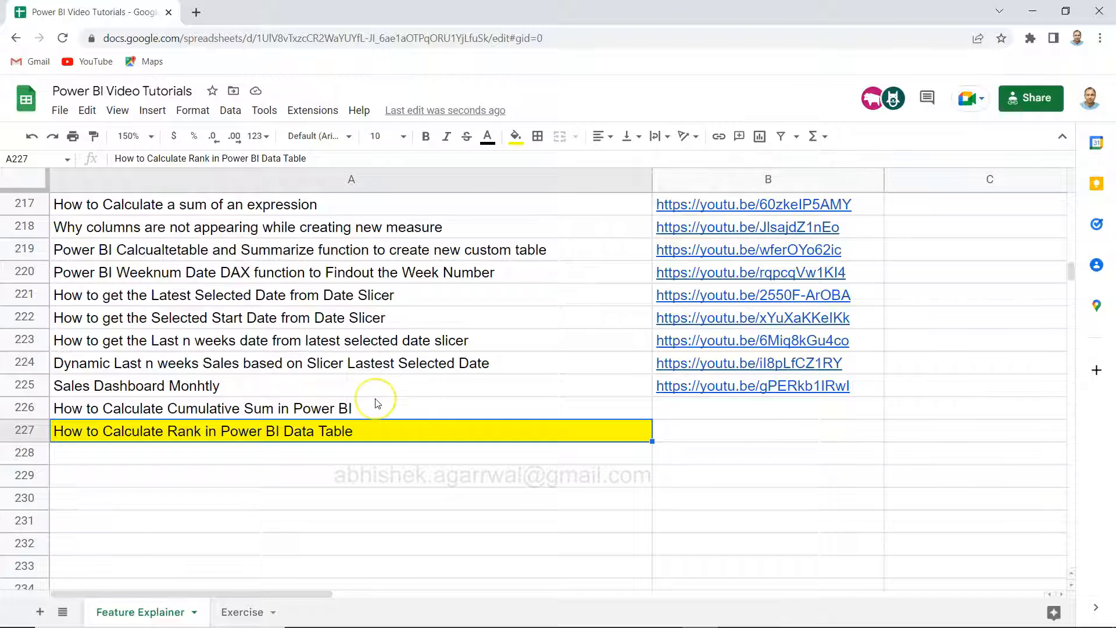
{"action": "mouse_move", "coordinate": [376, 404]}
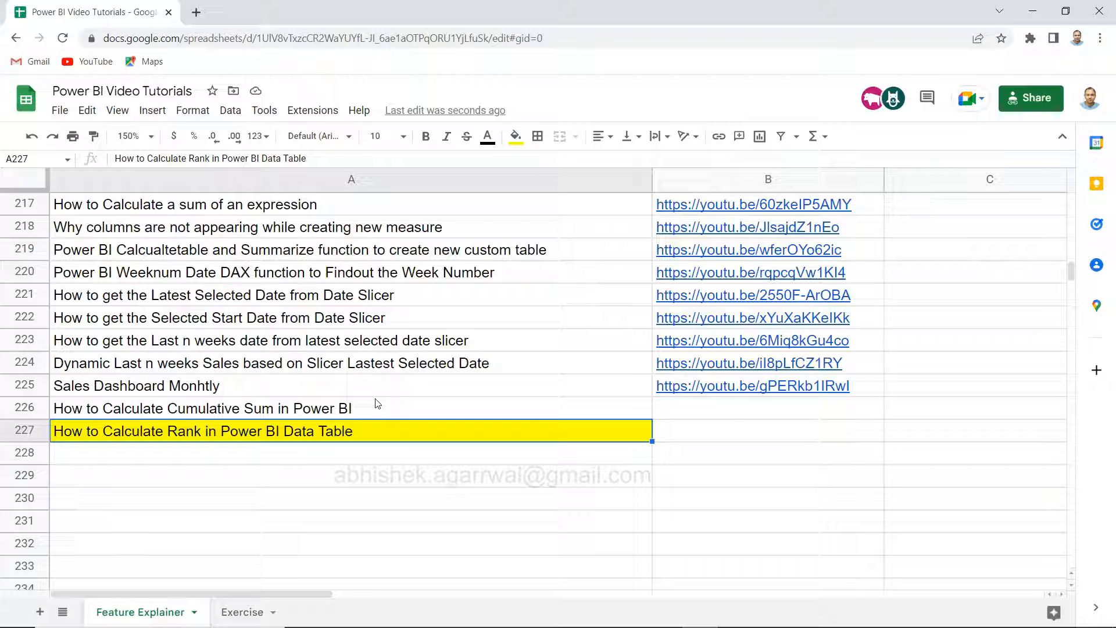
{"action": "mouse_move", "coordinate": [389, 385]}
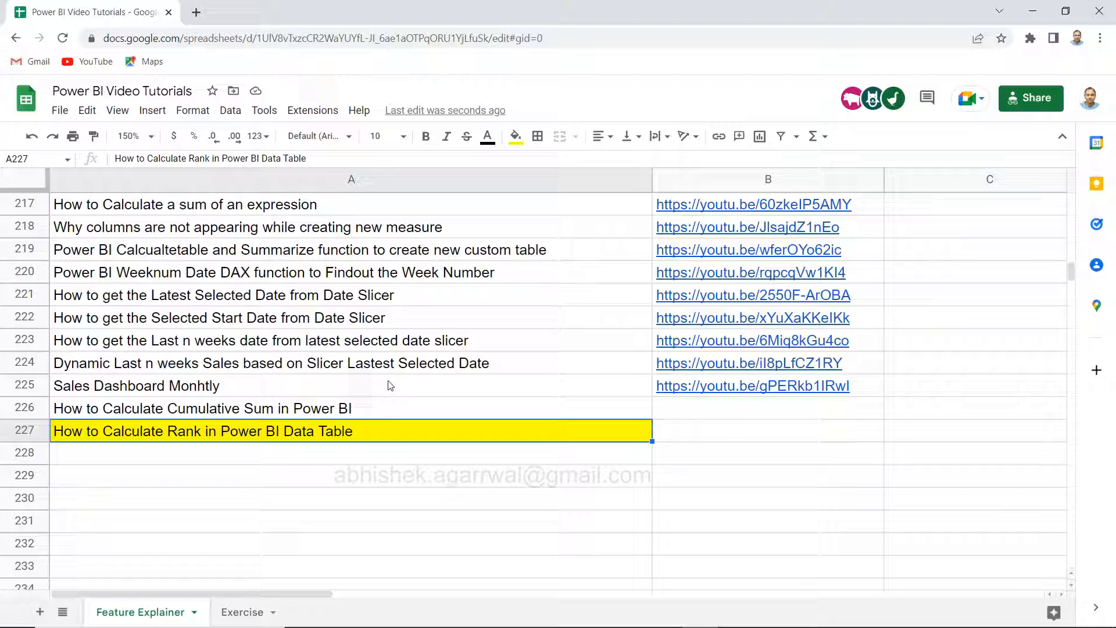
{"action": "mouse_move", "coordinate": [242, 612]}
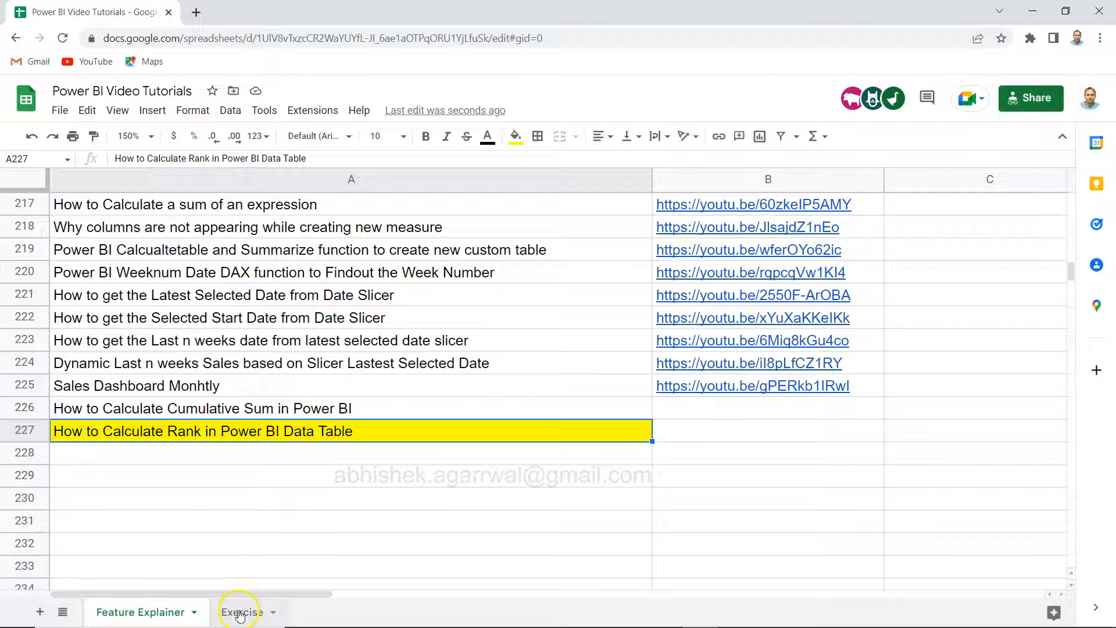
Step: Review the Exercise and Feature Explainer sheets before building the new column
{"action": "left_click", "coordinate": [243, 613]}
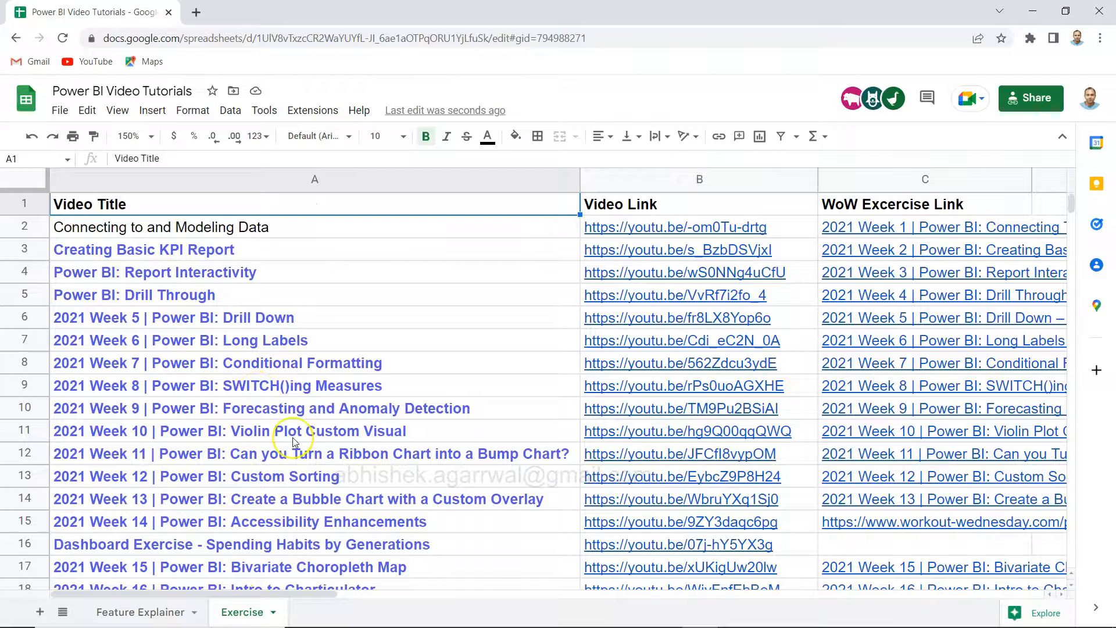
{"action": "mouse_move", "coordinate": [189, 587]}
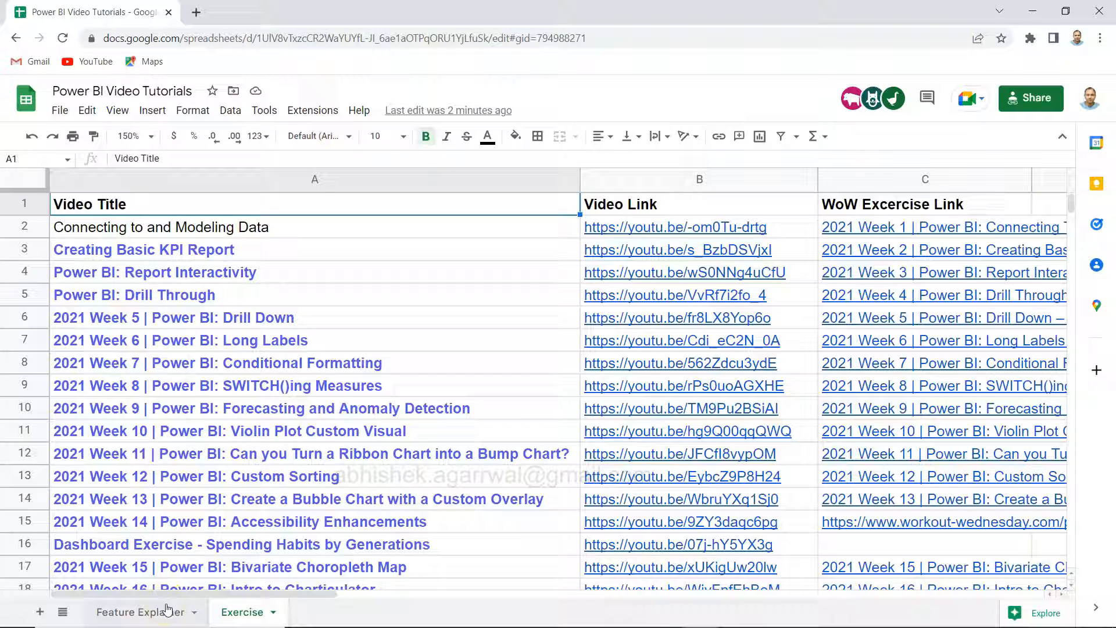
{"action": "left_click", "coordinate": [138, 612]}
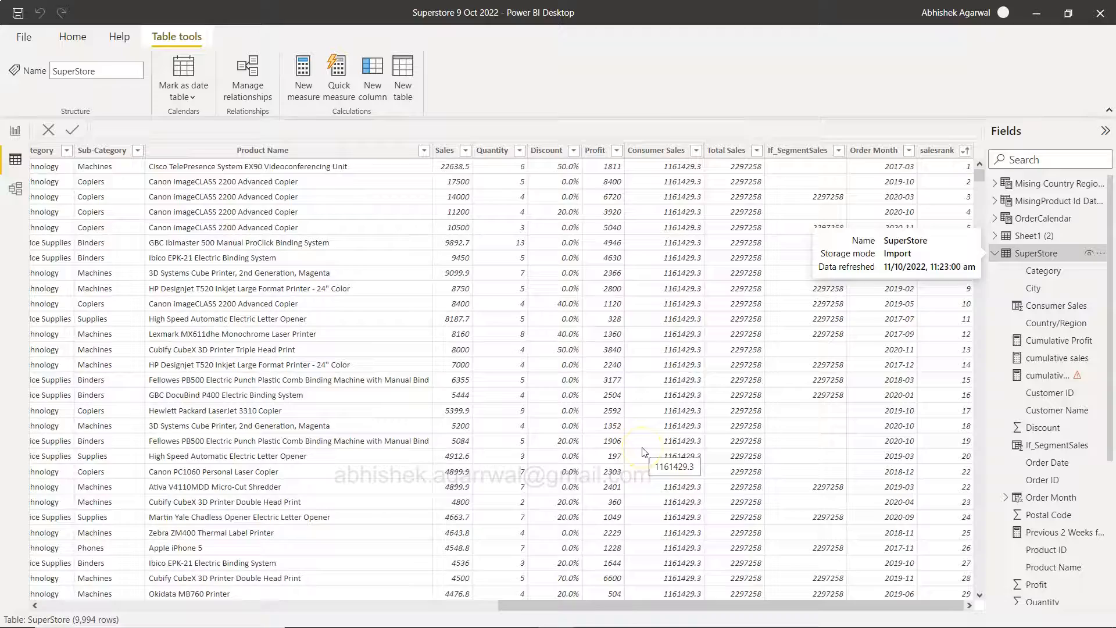
{"action": "scroll", "scroll_direction": "left", "scroll_amount": 3}
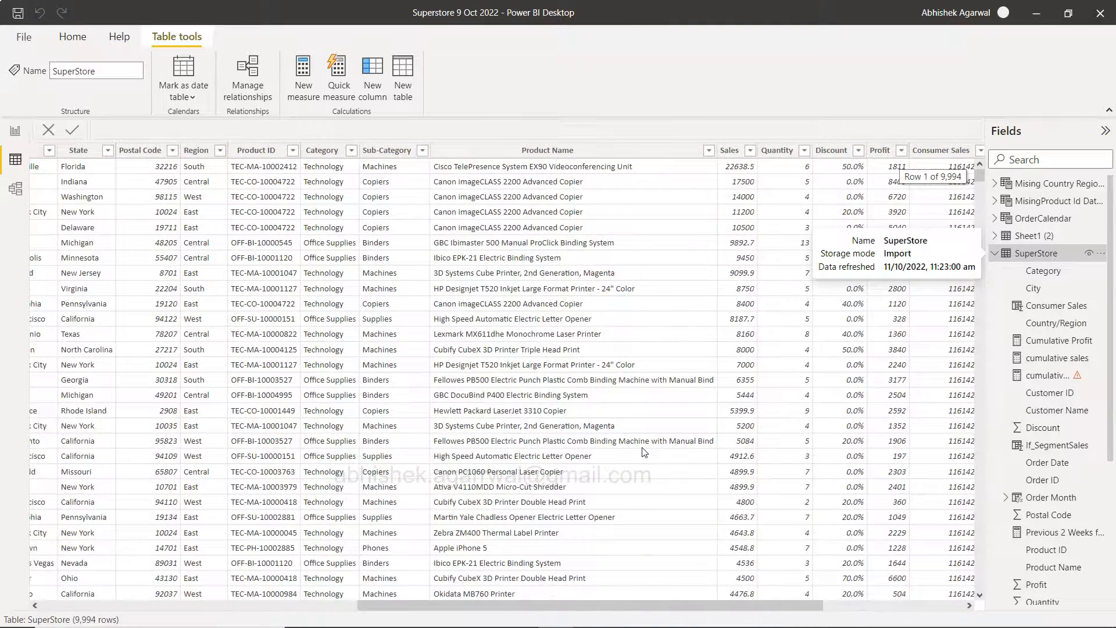
{"action": "scroll", "scroll_direction": "left", "scroll_amount": 3}
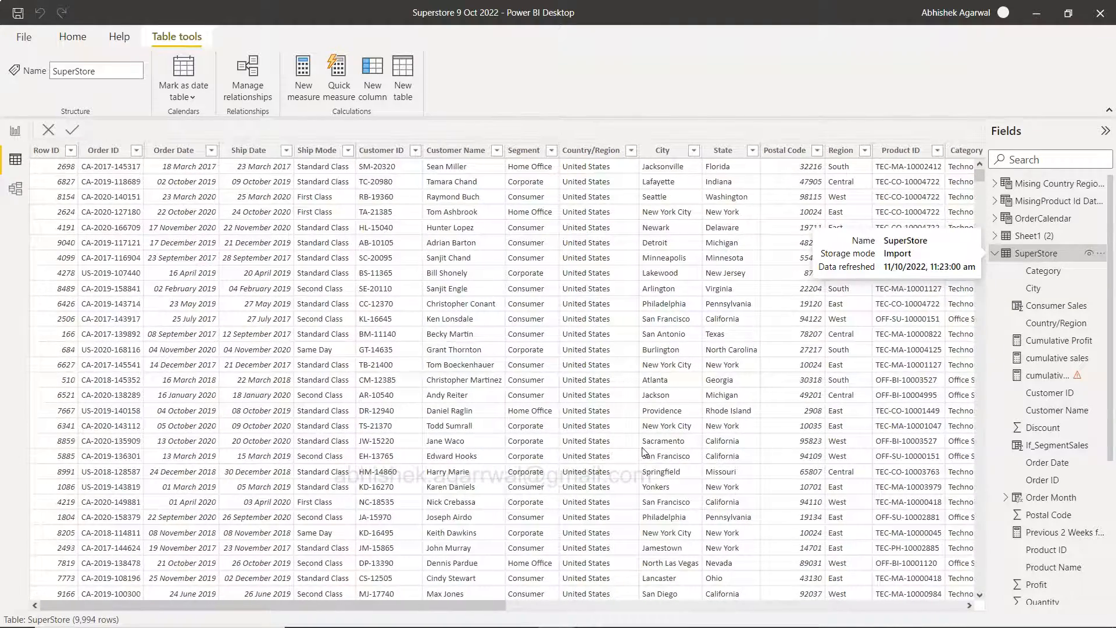
{"action": "mouse_move", "coordinate": [496, 214]}
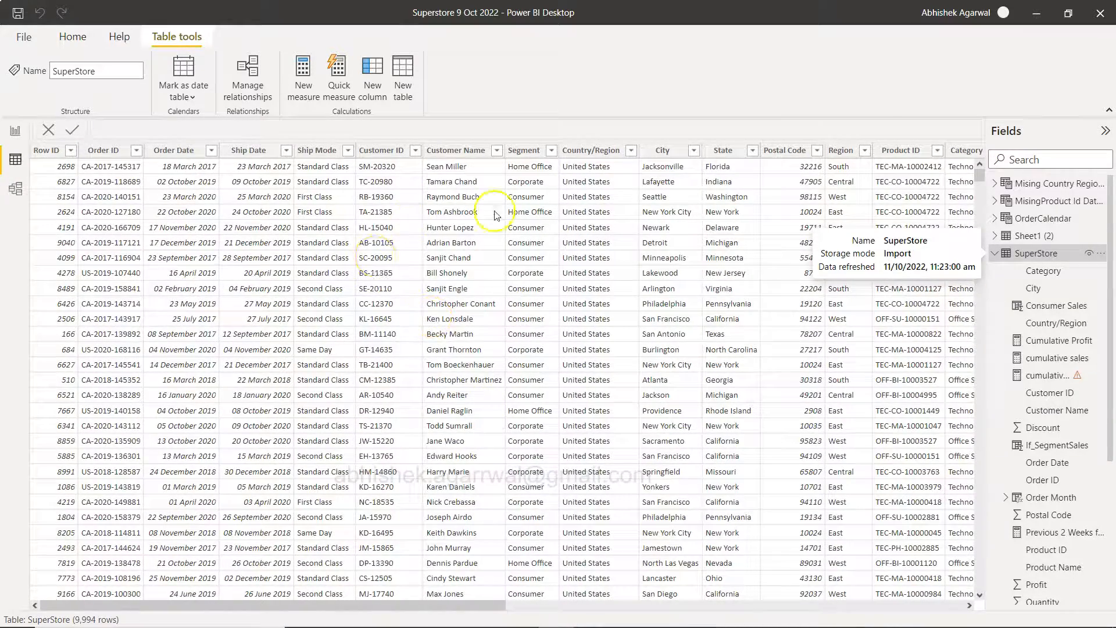
{"action": "mouse_move", "coordinate": [332, 290]}
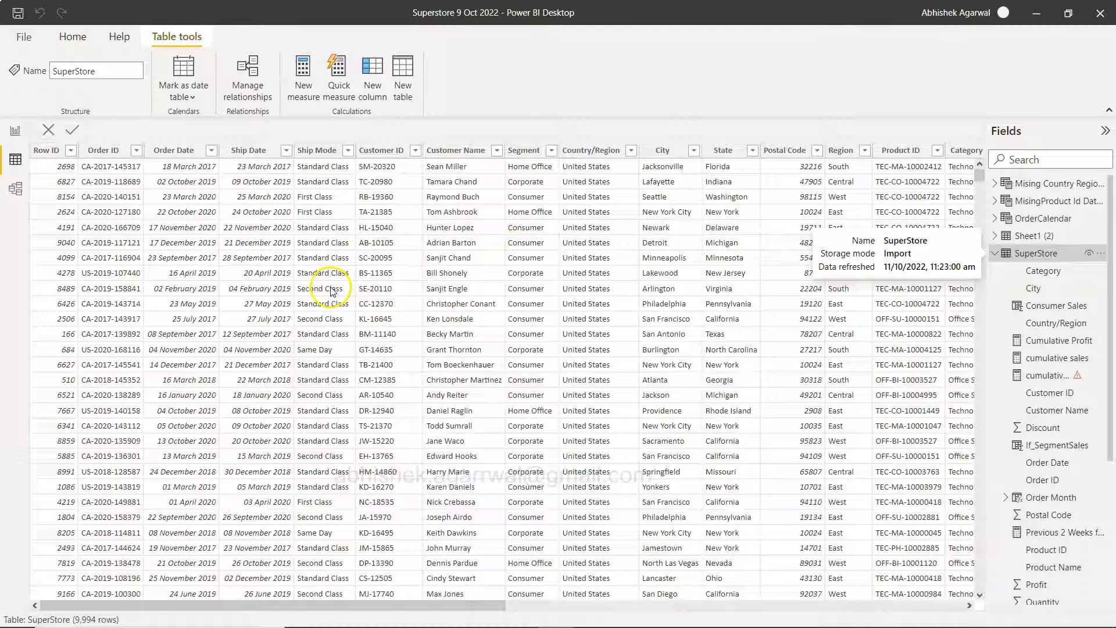
{"action": "mouse_move", "coordinate": [469, 194]}
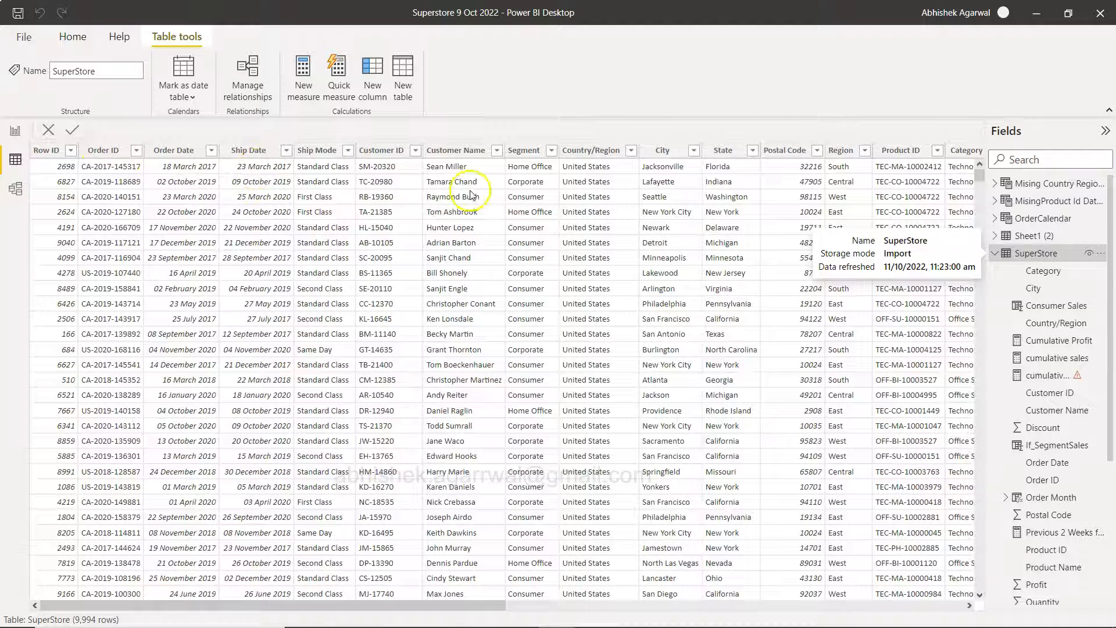
{"action": "scroll", "scroll_direction": "right", "scroll_amount": 3}
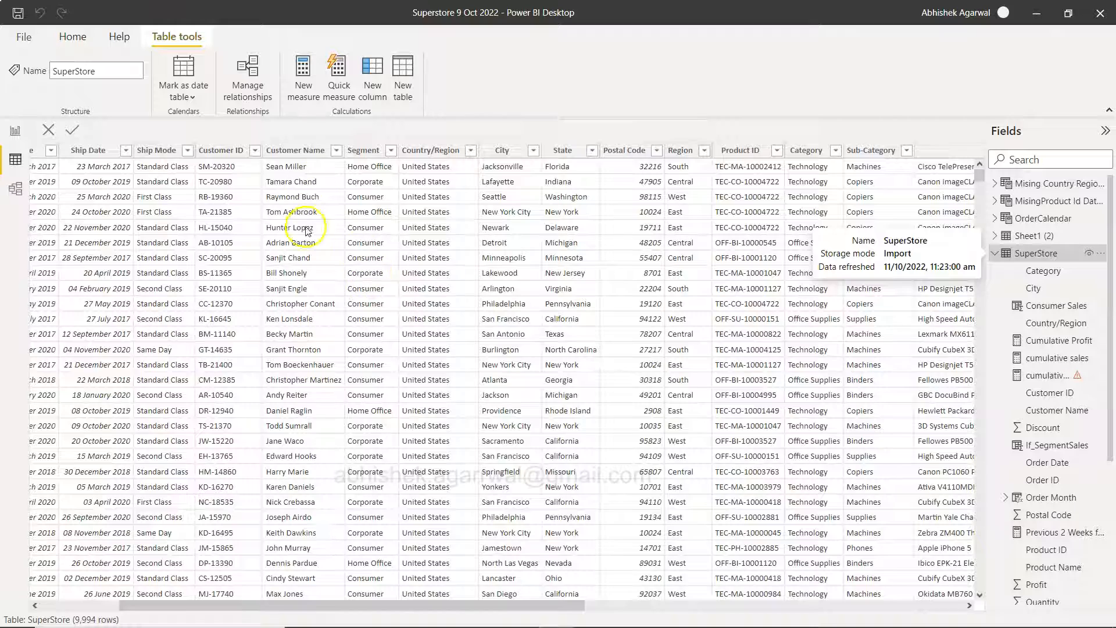
{"action": "scroll", "scroll_direction": "right", "scroll_amount": 3}
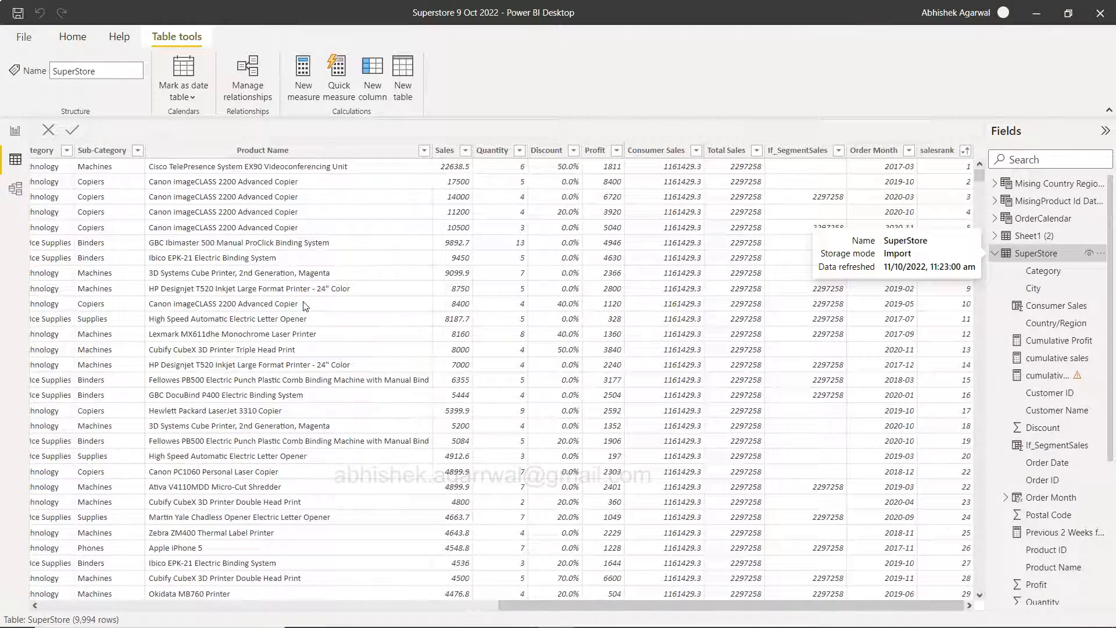
{"action": "mouse_move", "coordinate": [935, 177]}
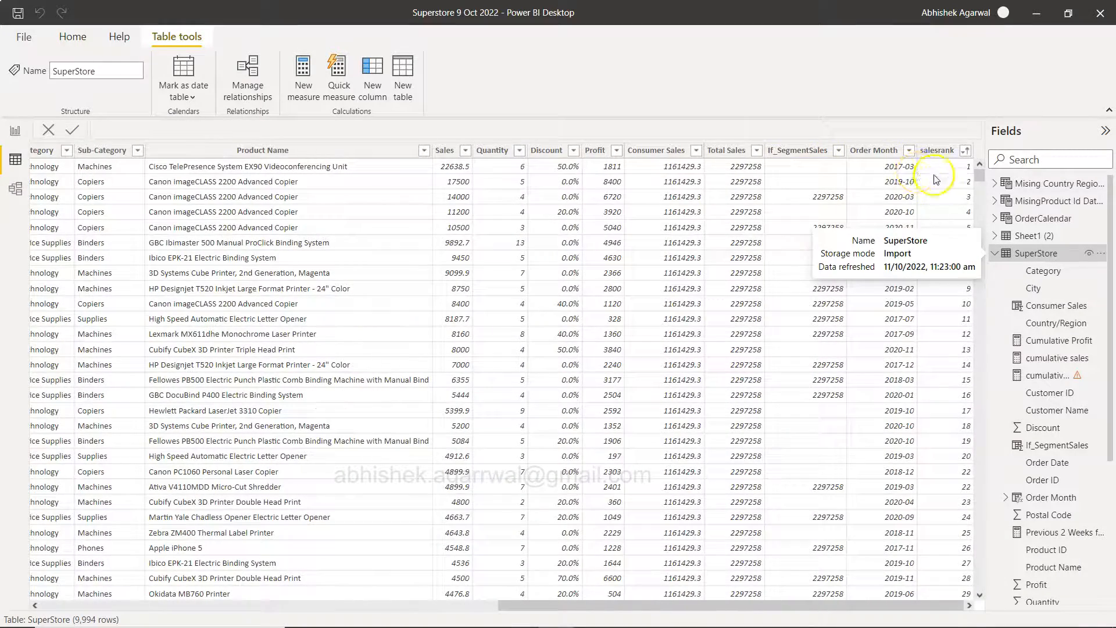
{"action": "mouse_move", "coordinate": [946, 169]}
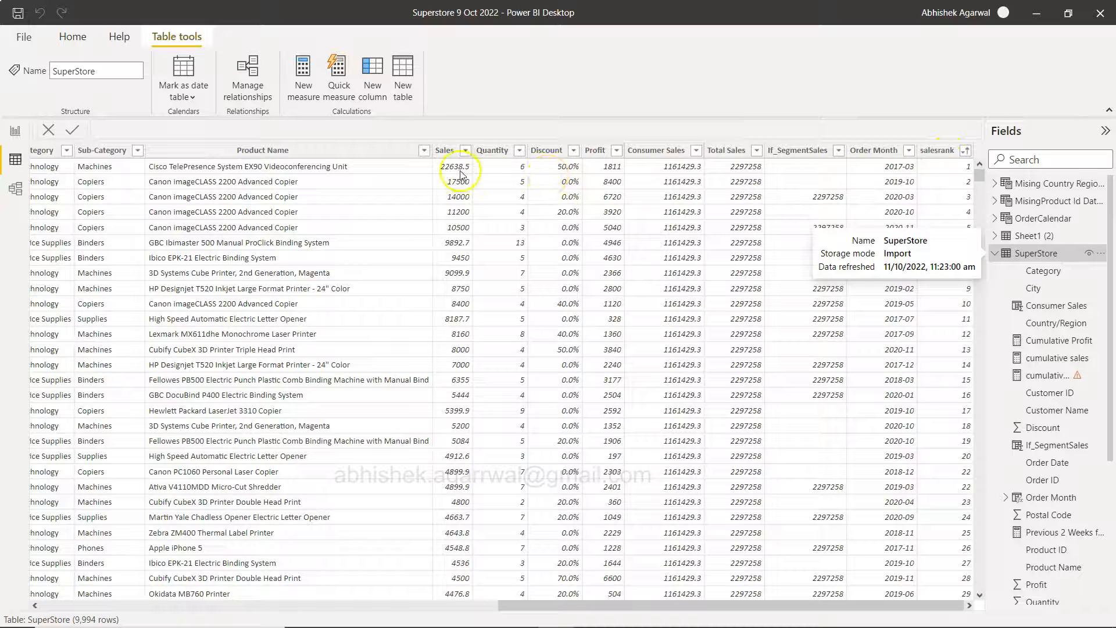
Step: Inspect the Sales and salesrank columns' ranking formula, then select the SuperStore table
{"action": "left_click", "coordinate": [444, 150]}
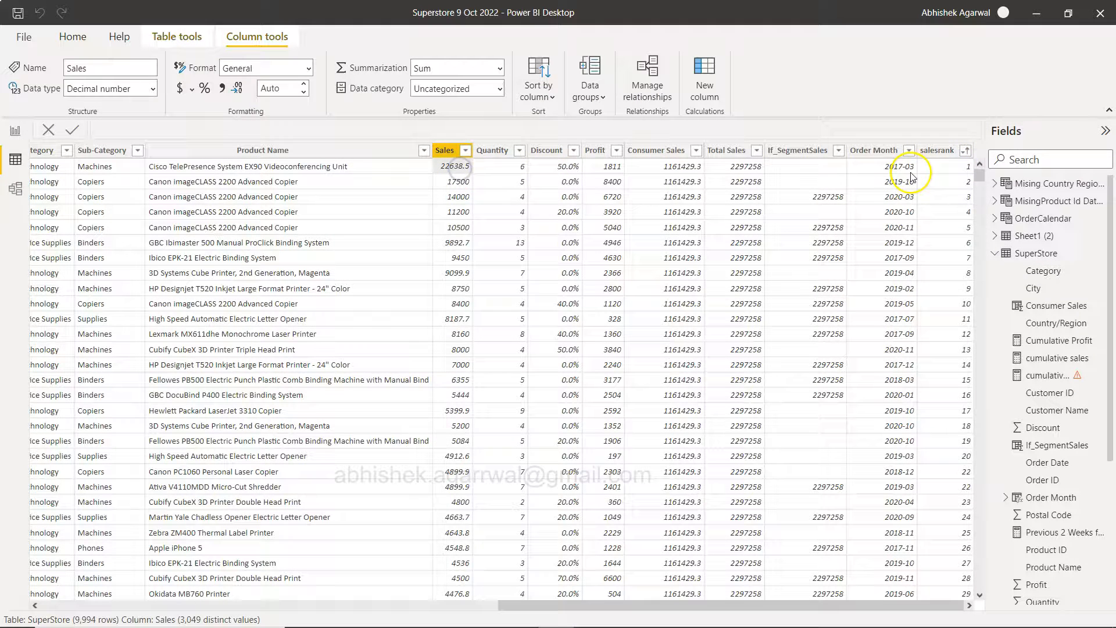
{"action": "left_click", "coordinate": [939, 150]}
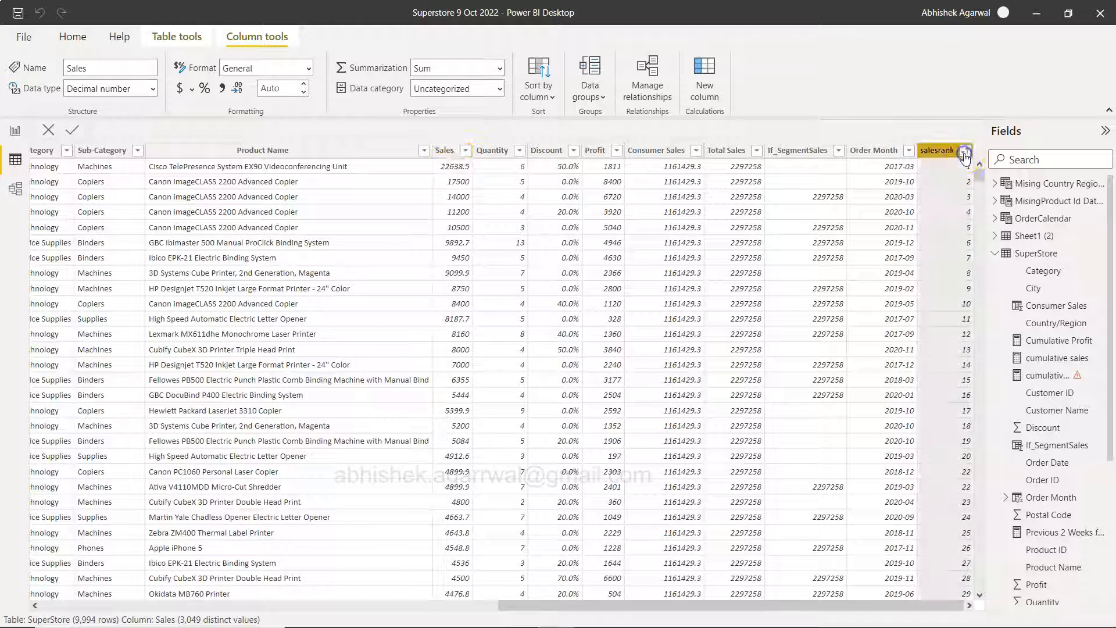
{"action": "left_click", "coordinate": [965, 153]}
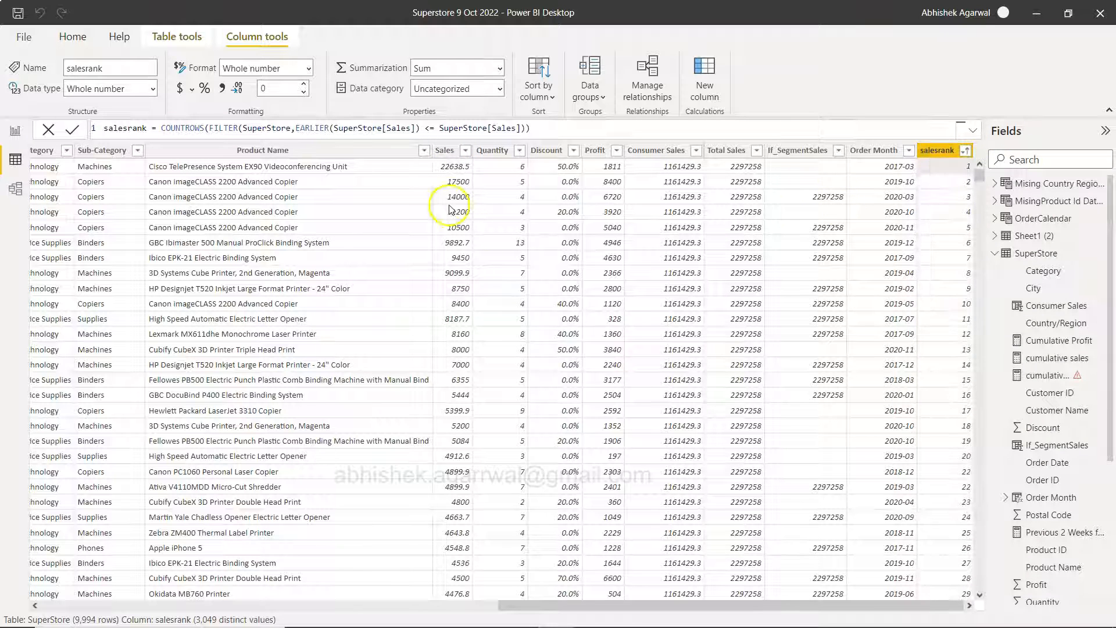
{"action": "mouse_move", "coordinate": [456, 166]}
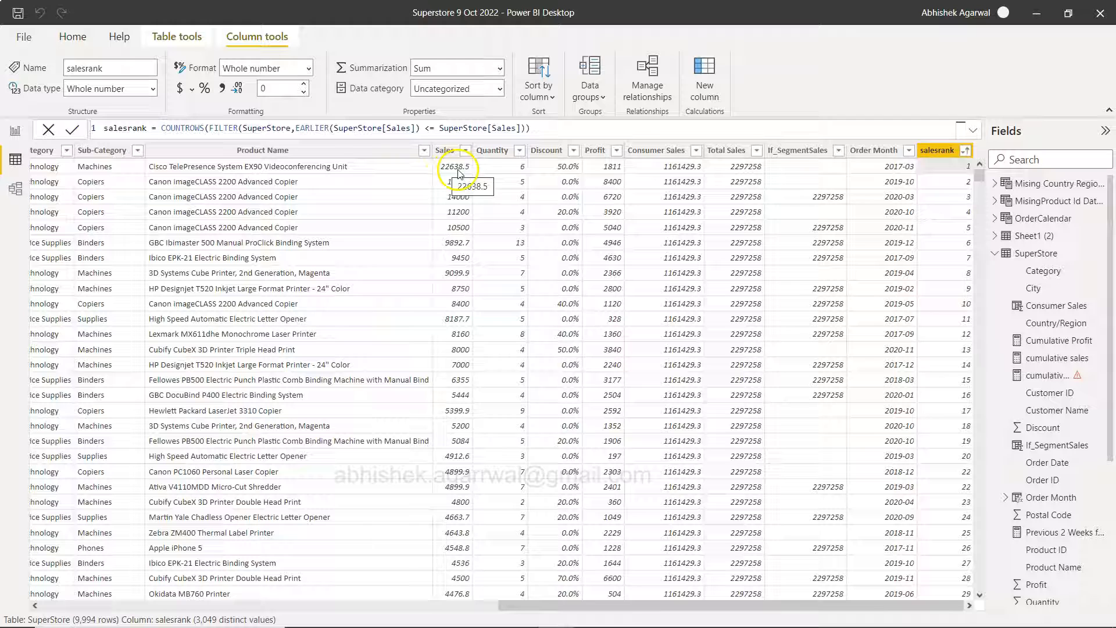
{"action": "left_click", "coordinate": [444, 150]}
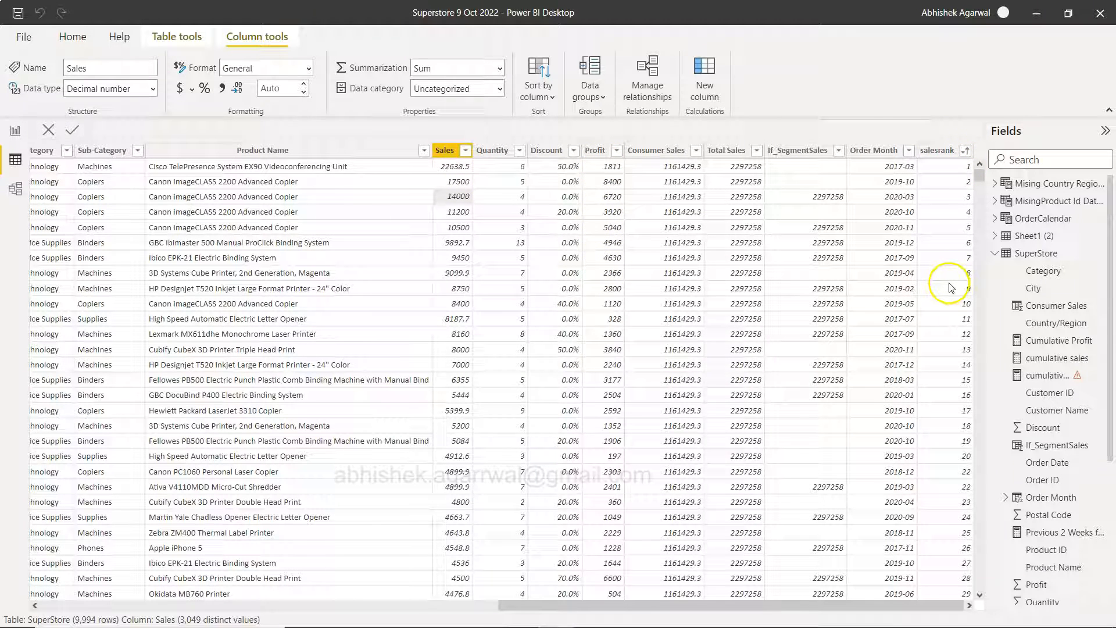
{"action": "mouse_move", "coordinate": [539, 191]}
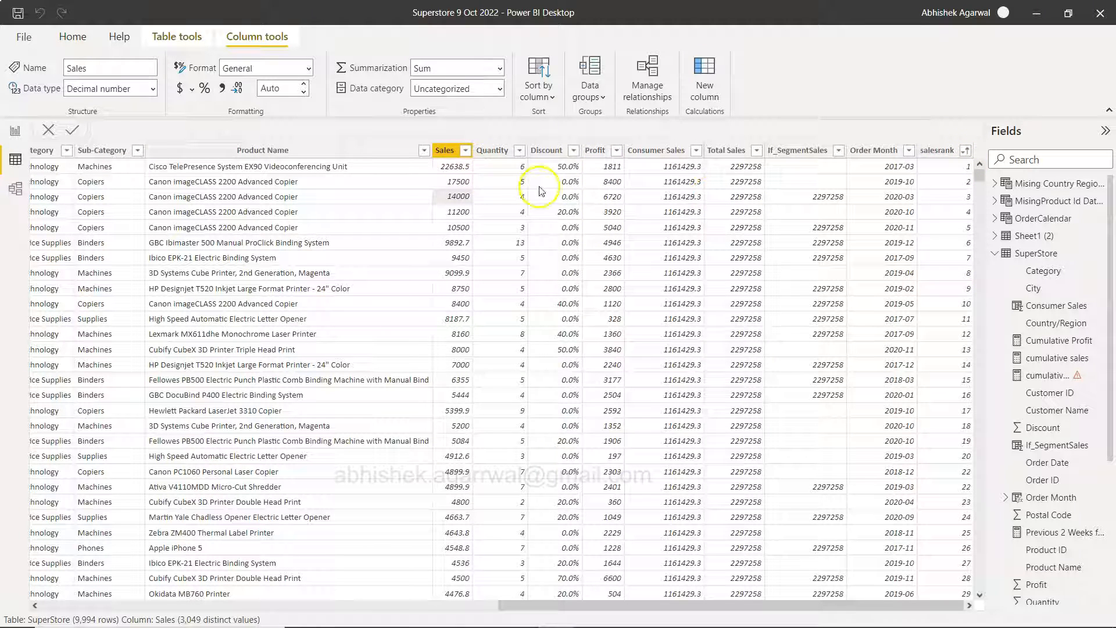
{"action": "mouse_move", "coordinate": [1025, 422]}
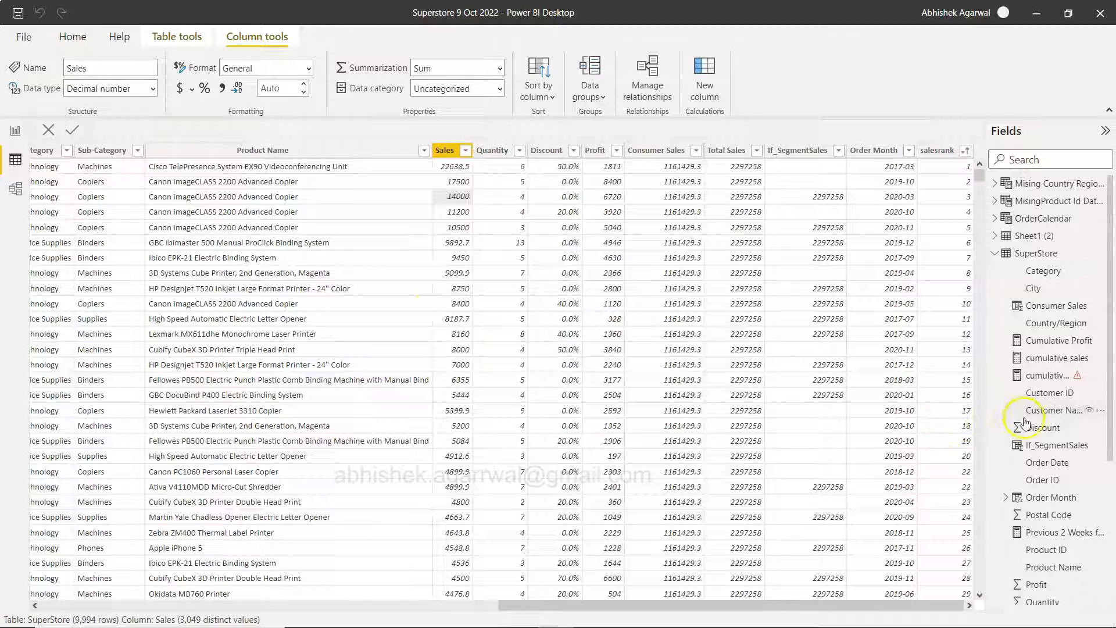
{"action": "scroll", "scroll_direction": "down", "scroll_amount": 3}
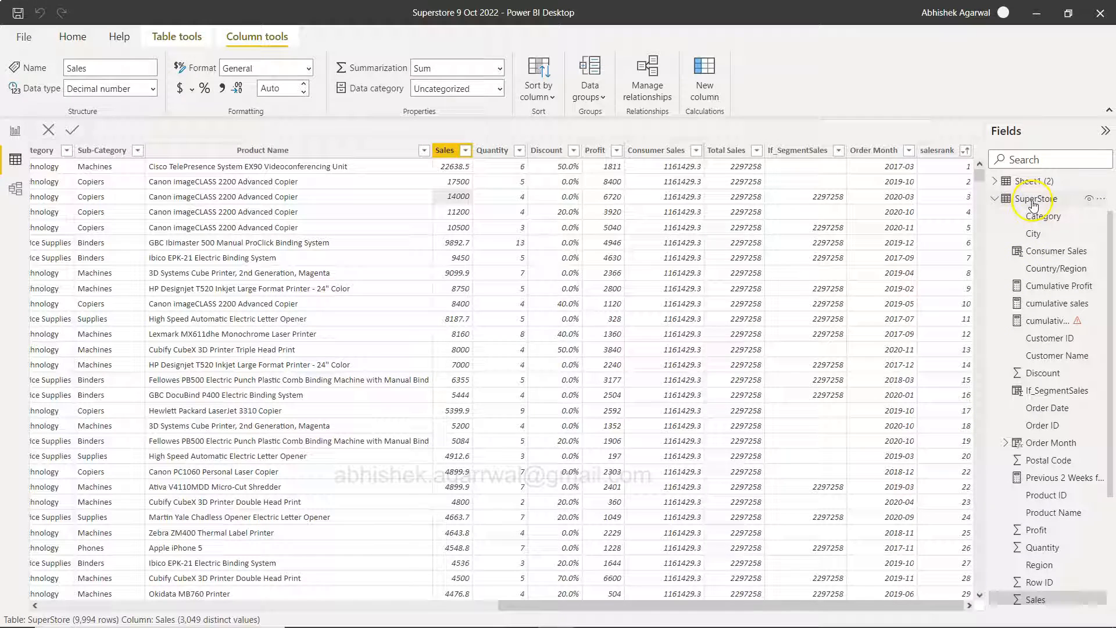
{"action": "left_click", "coordinate": [1035, 198]}
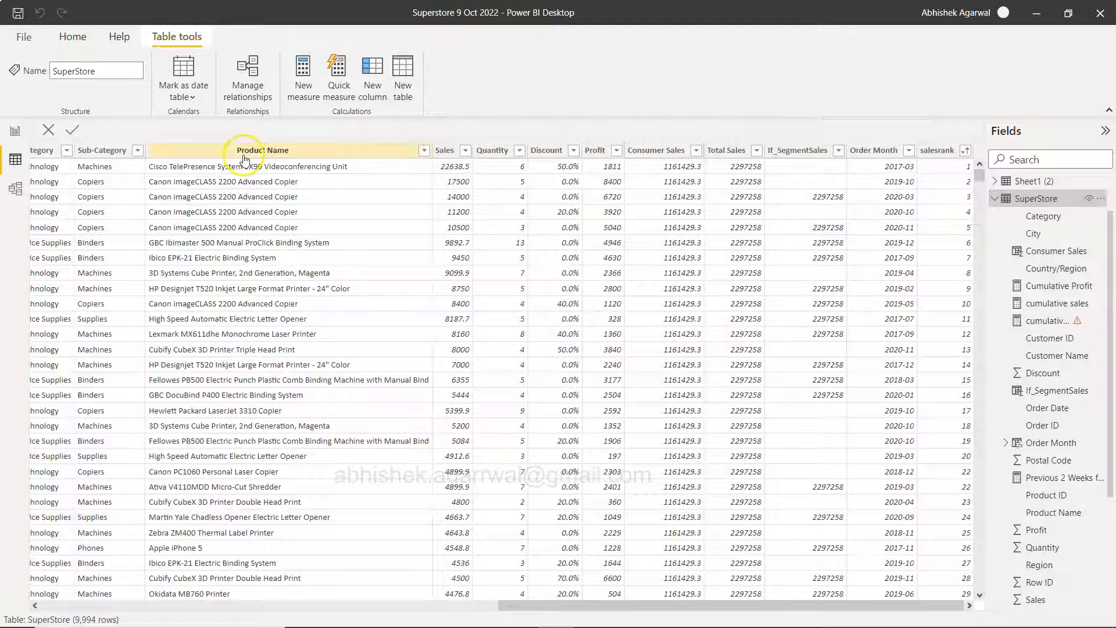
{"action": "mouse_move", "coordinate": [371, 97]}
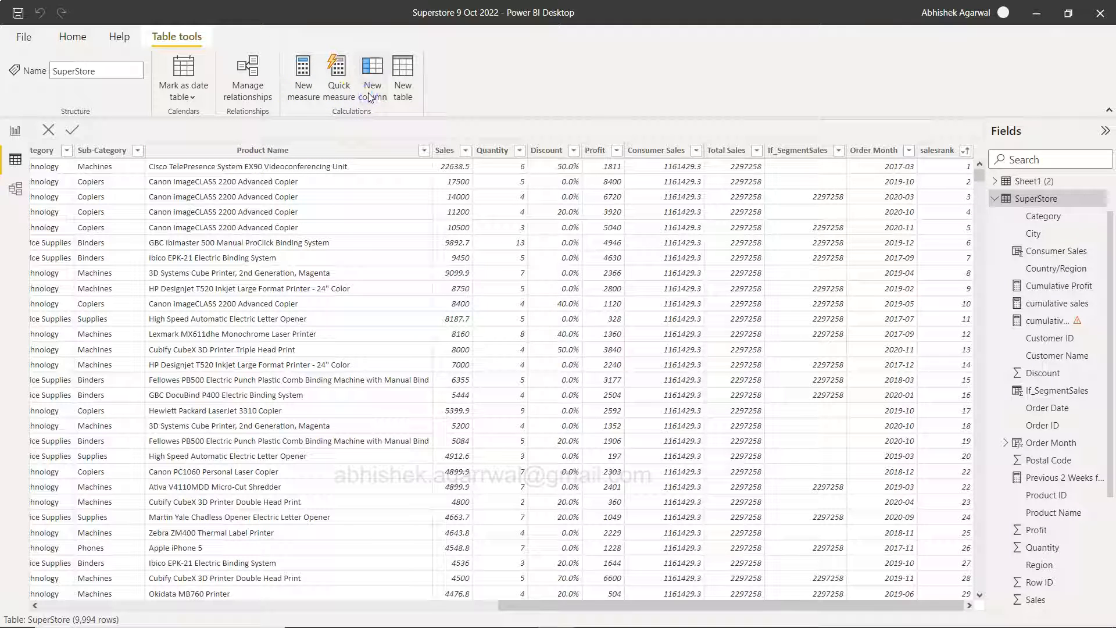
Step: Enter ProfitRank = COUNTROWS(FILTER(SuperStore, EARLIER(SuperStore[Profit]) <= SuperStore[Profit])) in a new column
{"action": "left_click", "coordinate": [370, 77]}
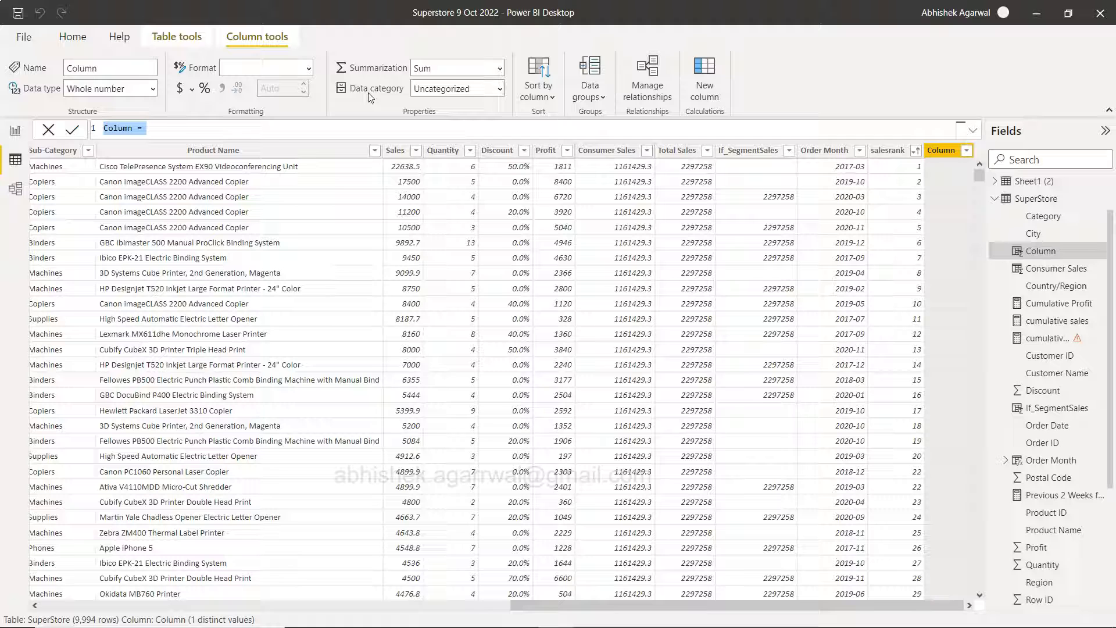
{"action": "type", "text": "ProfitRank"}
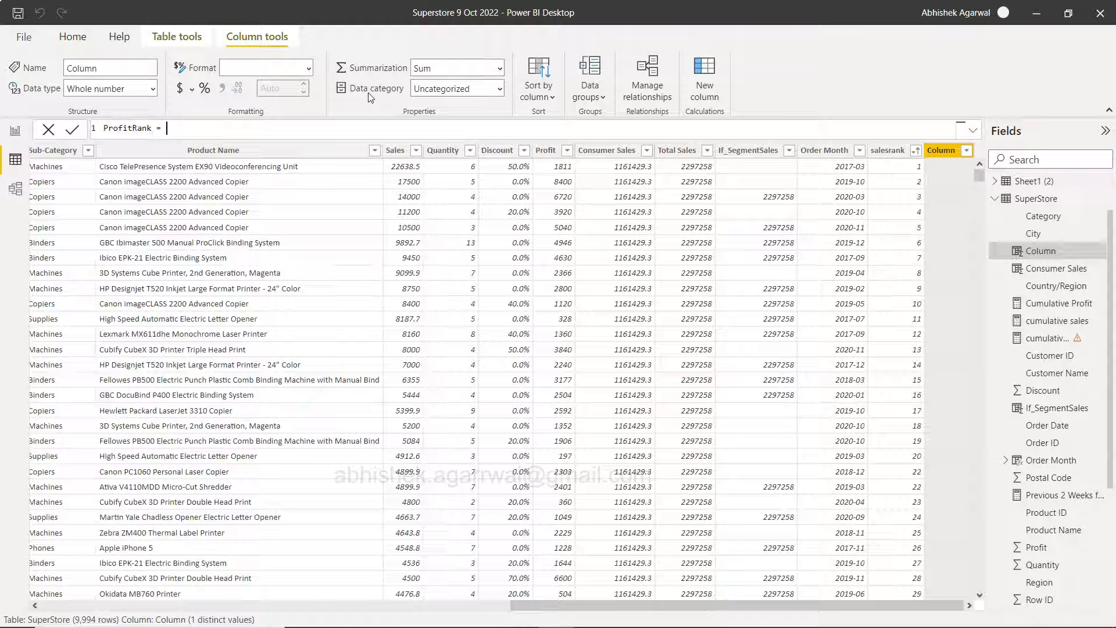
{"action": "type", "text": "count"}
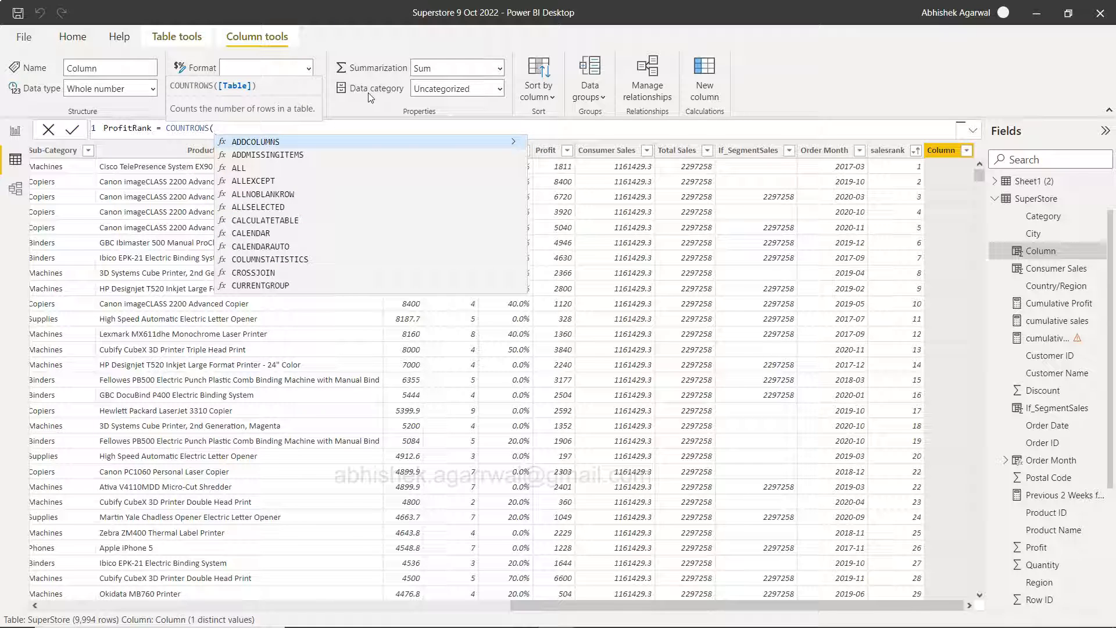
{"action": "type", "text": "FILTER("}
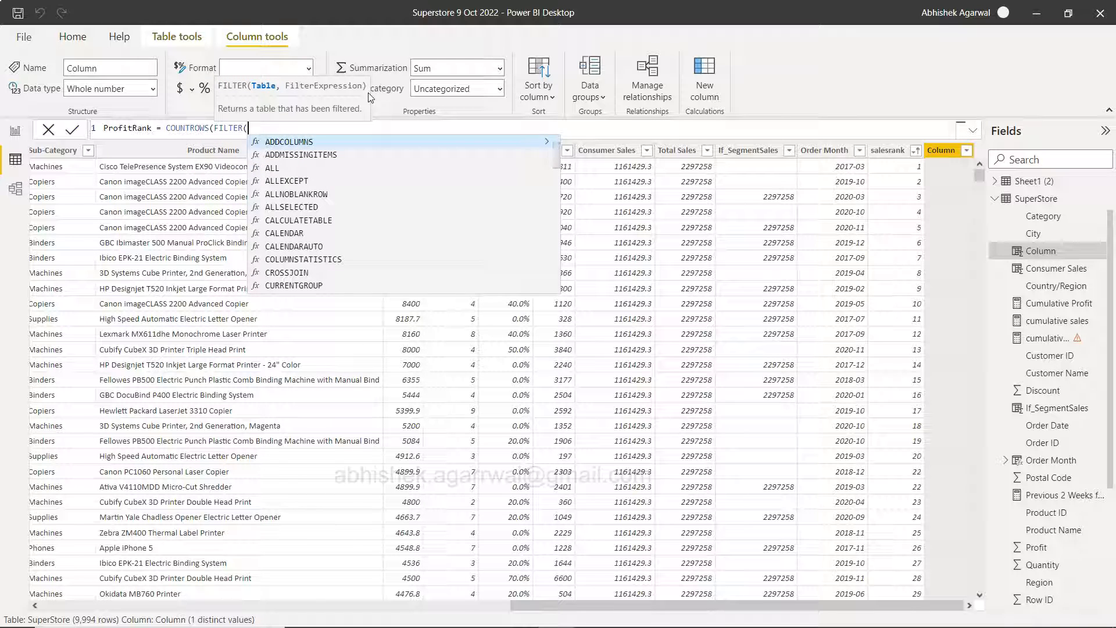
{"action": "type", "text": "SuperStore,"}
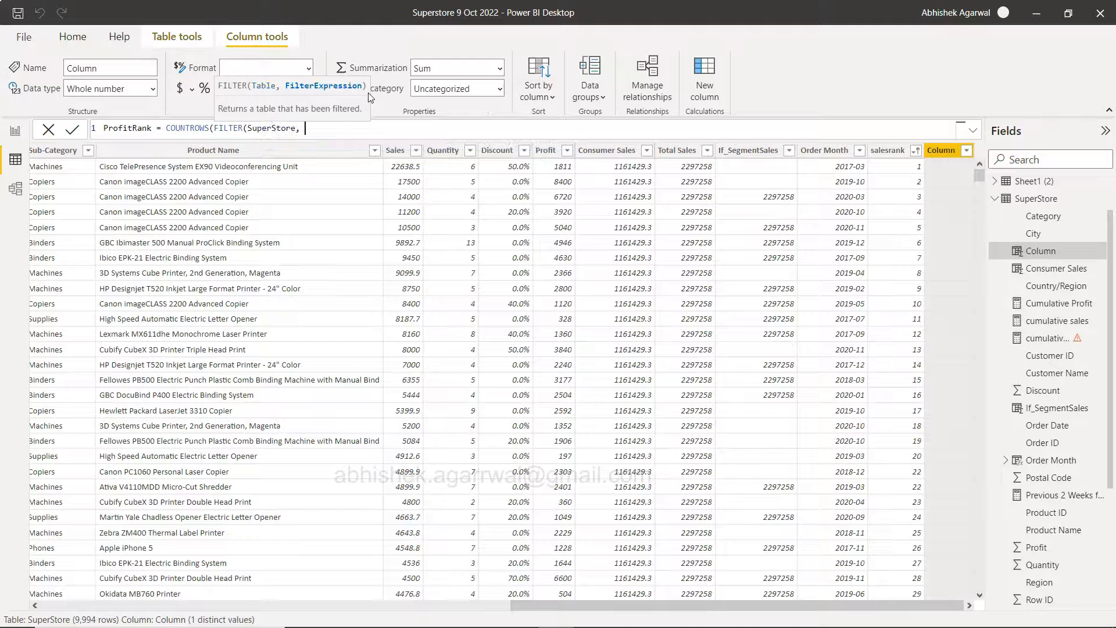
{"action": "type", "text": "erStore[Profit"}
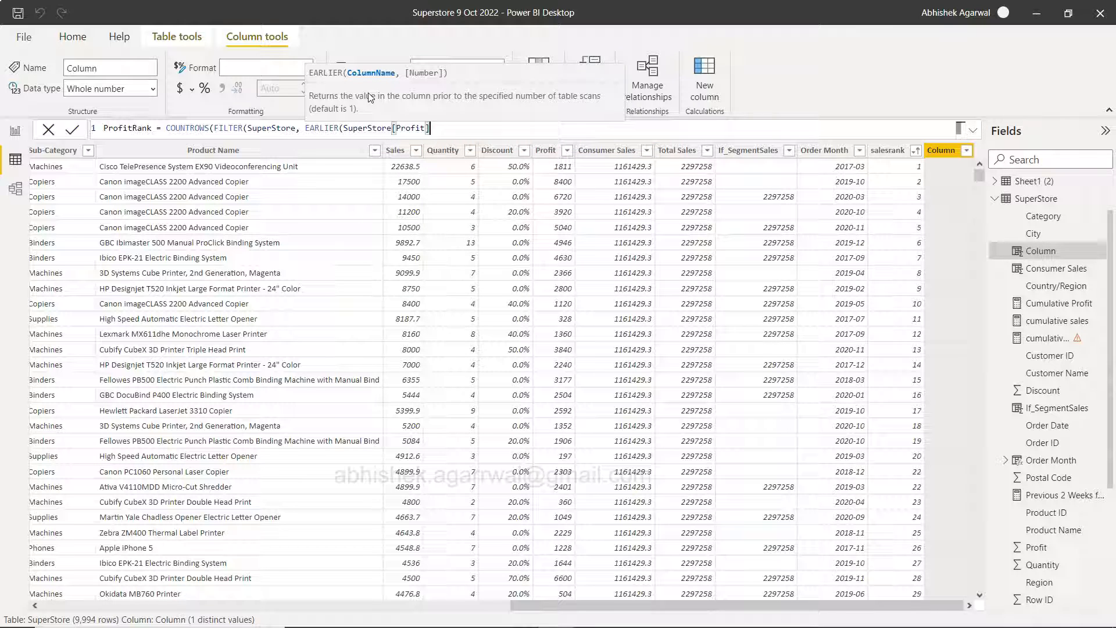
{"action": "type", "text": "<="}
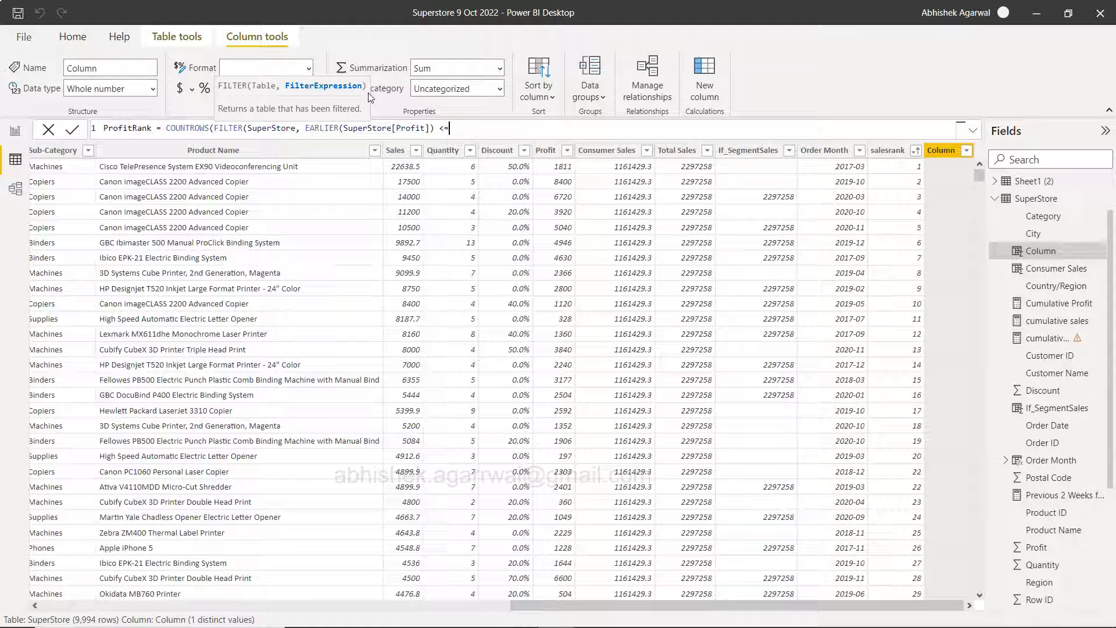
{"action": "type", "text": "sup"}
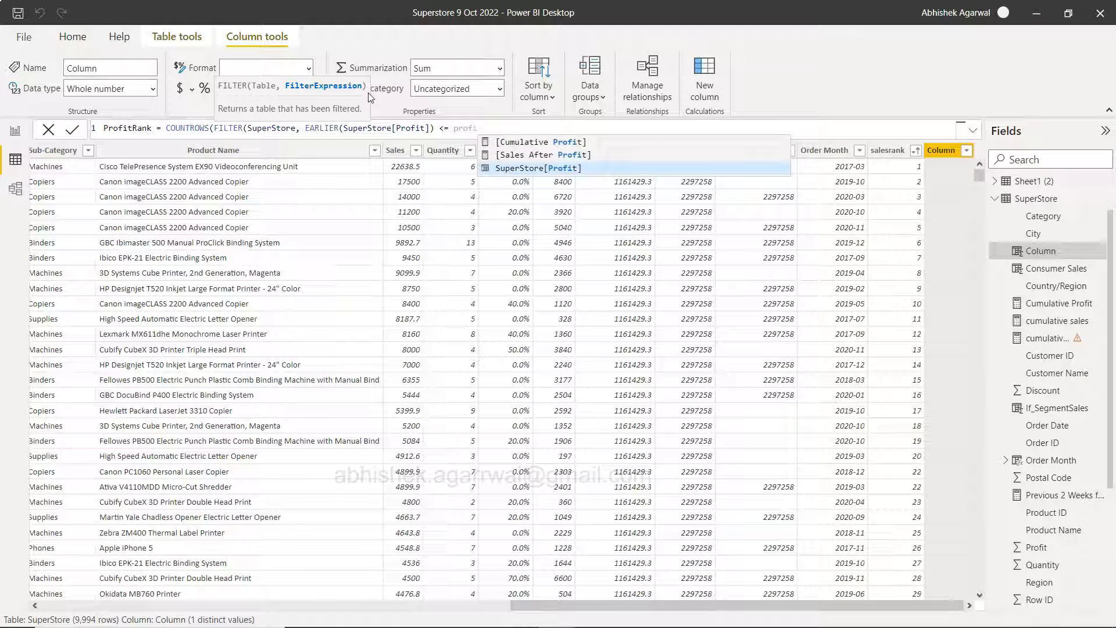
{"action": "left_click", "coordinate": [535, 168]}
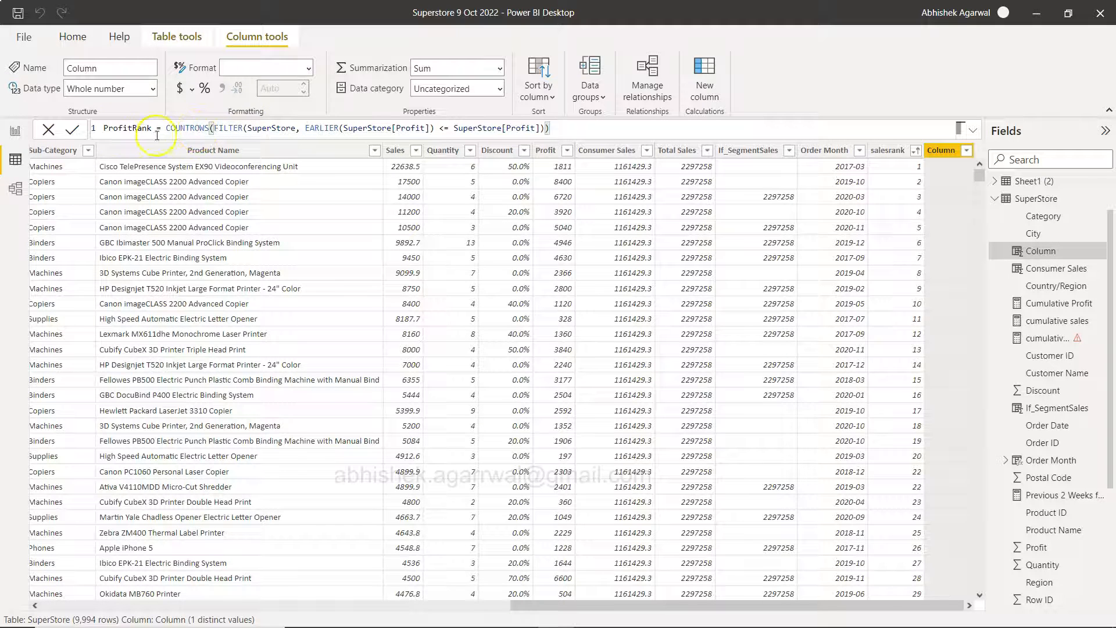
{"action": "mouse_move", "coordinate": [667, 178]}
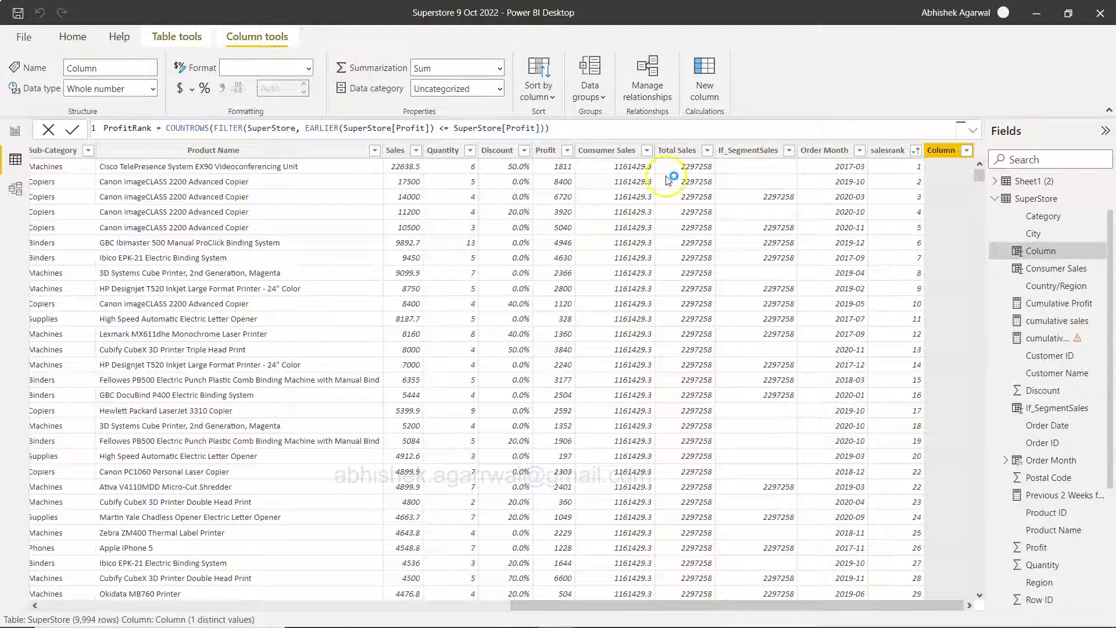
Step: Commit the ProfitRank formula so each SuperStore row gets its profit rank
{"action": "left_click", "coordinate": [71, 129]}
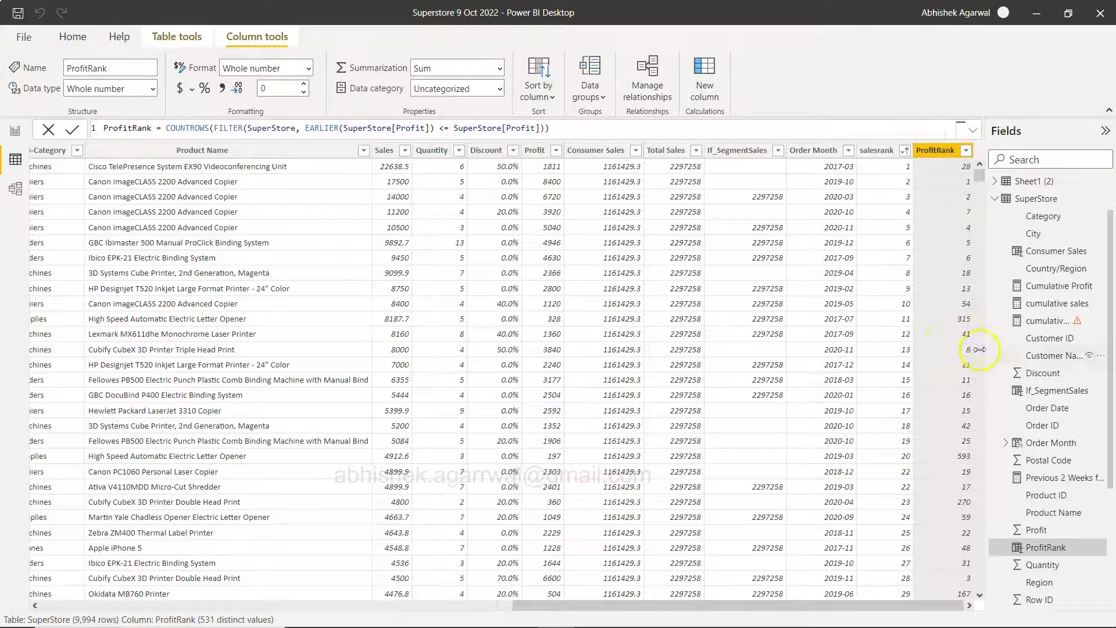
{"action": "mouse_move", "coordinate": [953, 190]}
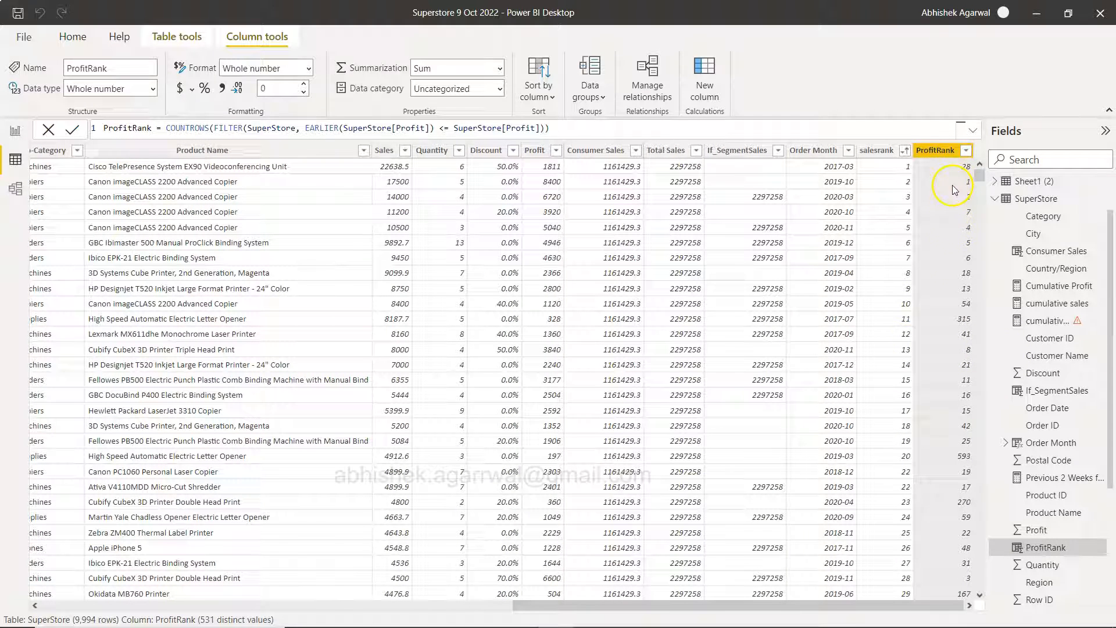
{"action": "mouse_move", "coordinate": [942, 341]}
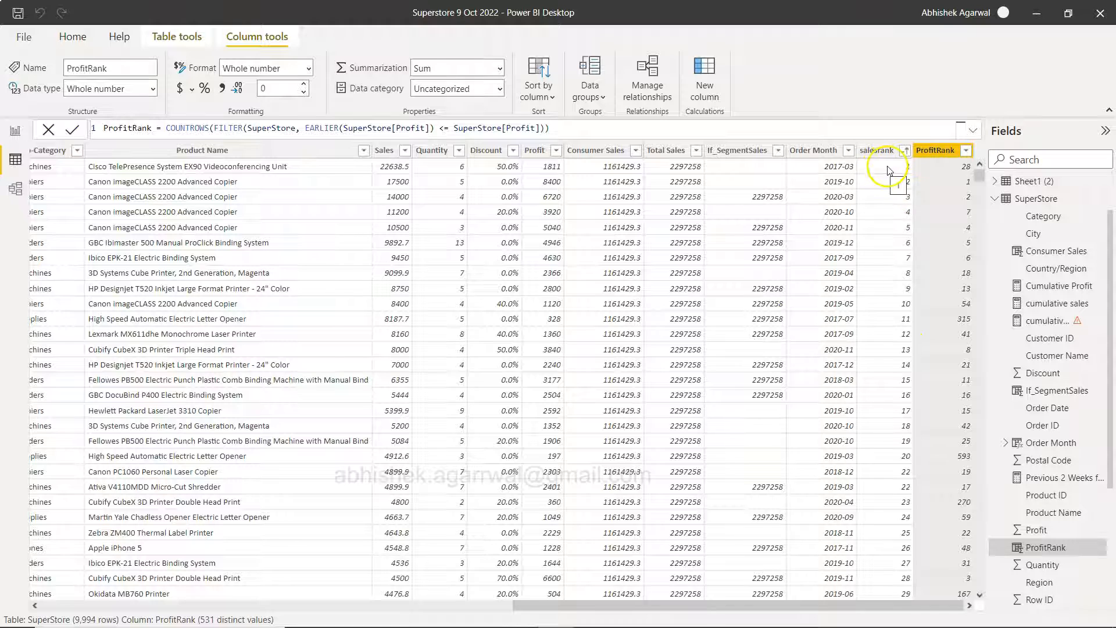
{"action": "mouse_move", "coordinate": [943, 174]}
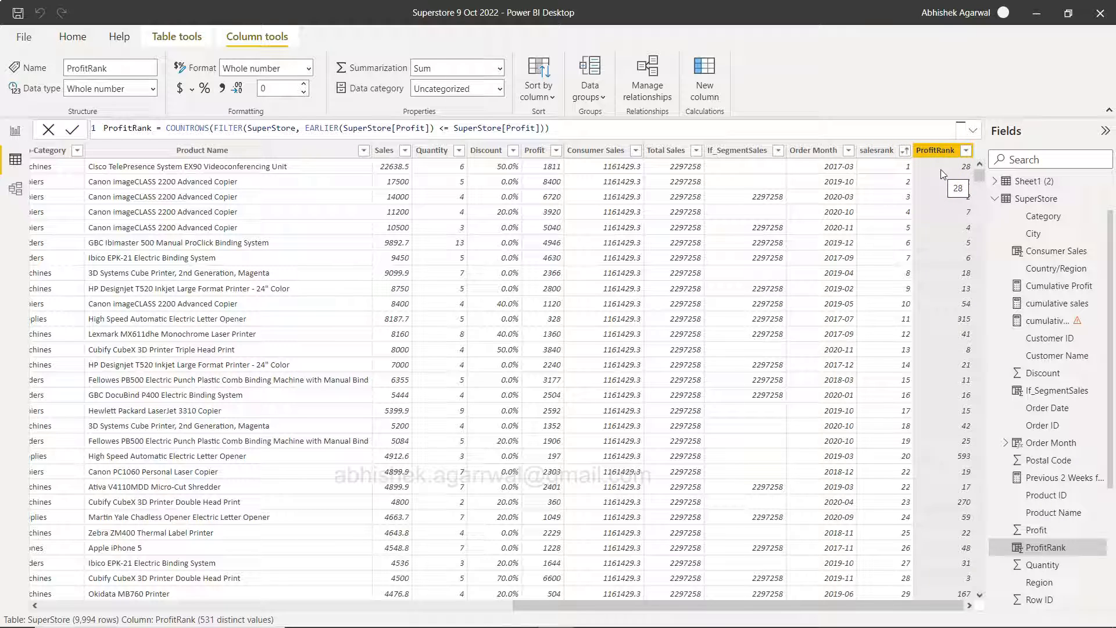
{"action": "mouse_move", "coordinate": [909, 181]}
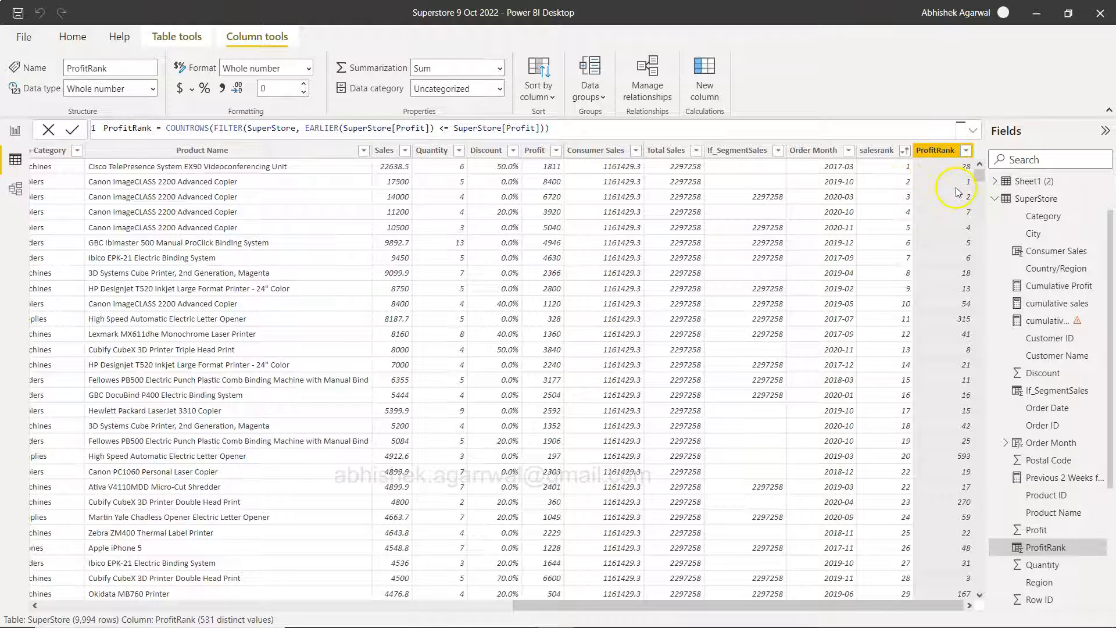
{"action": "mouse_move", "coordinate": [940, 409]}
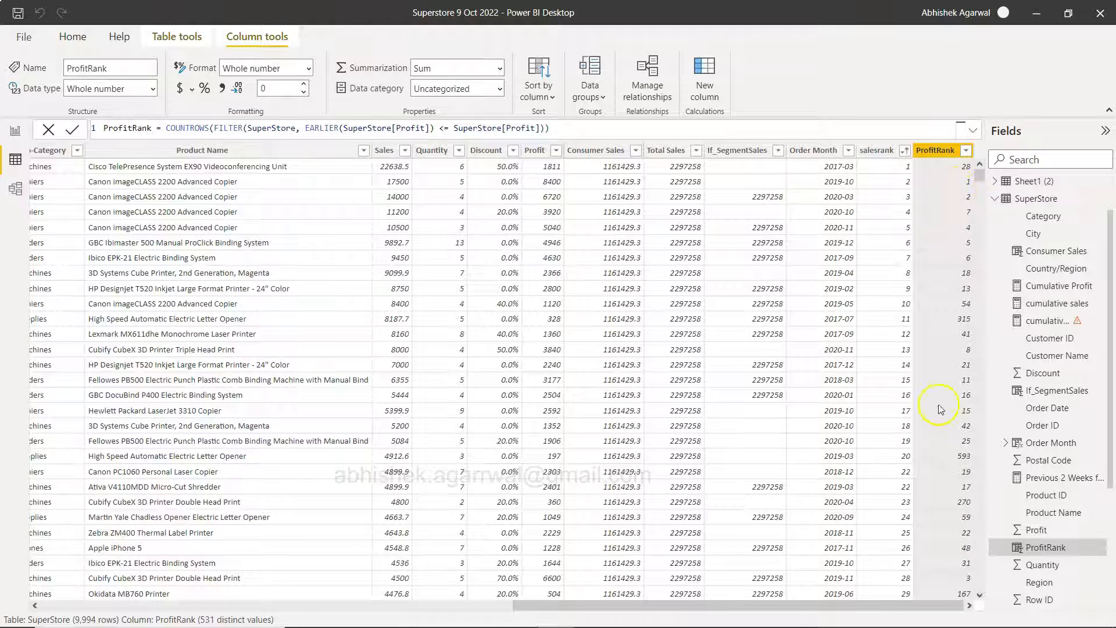
{"action": "mouse_move", "coordinate": [936, 490]}
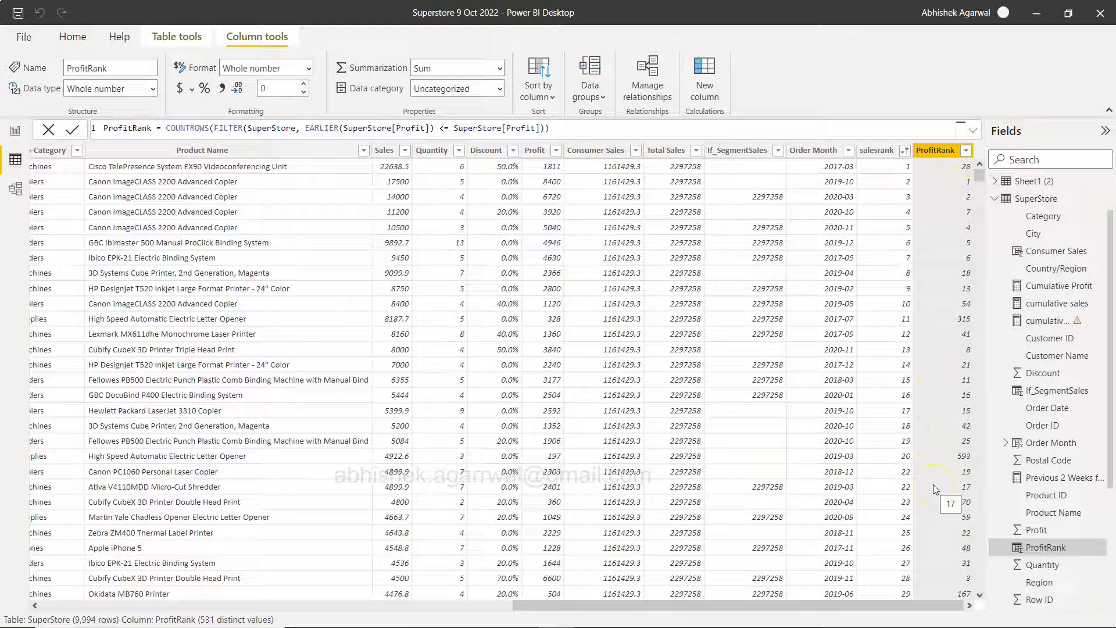
{"action": "mouse_move", "coordinate": [908, 511]}
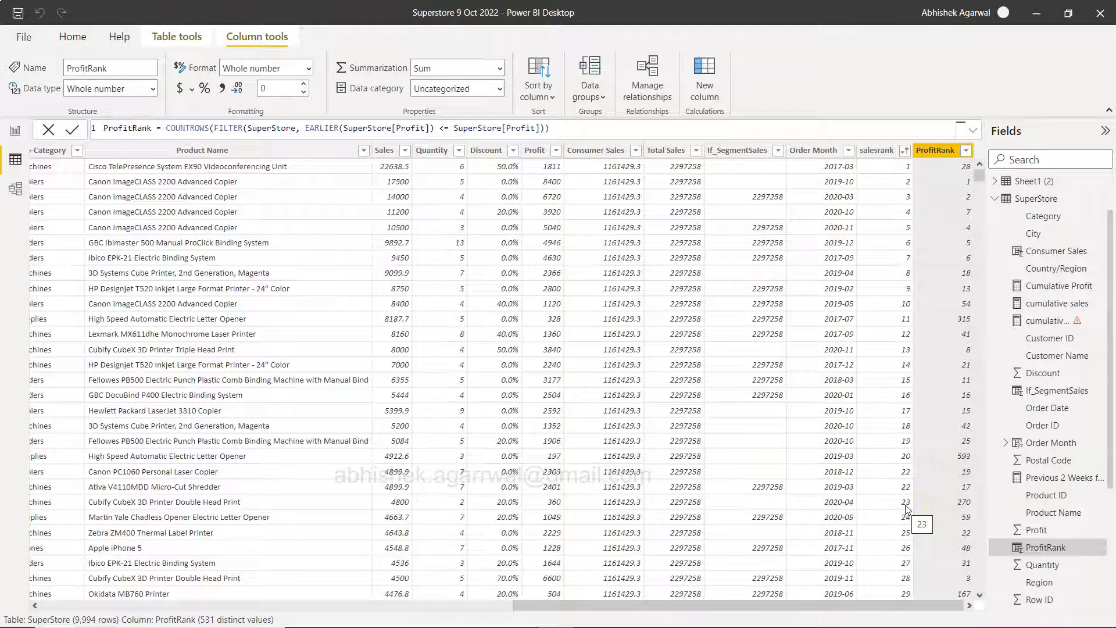
{"action": "mouse_move", "coordinate": [956, 509]}
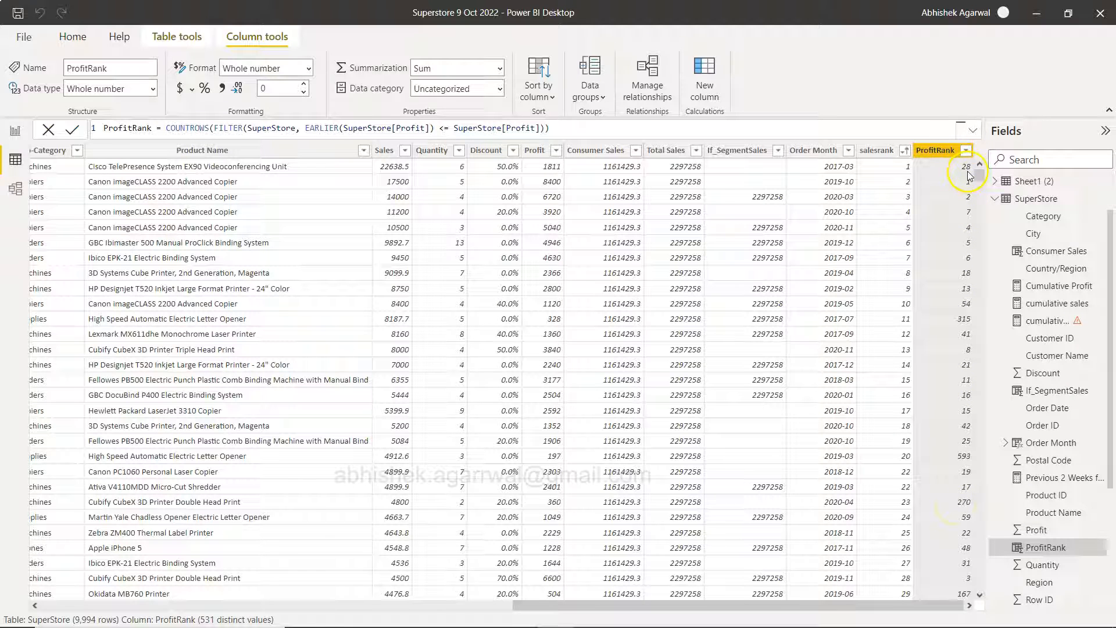
Step: Sort rows ascending by ProfitRank and compare its formula with salesrank's
{"action": "left_click", "coordinate": [966, 150]}
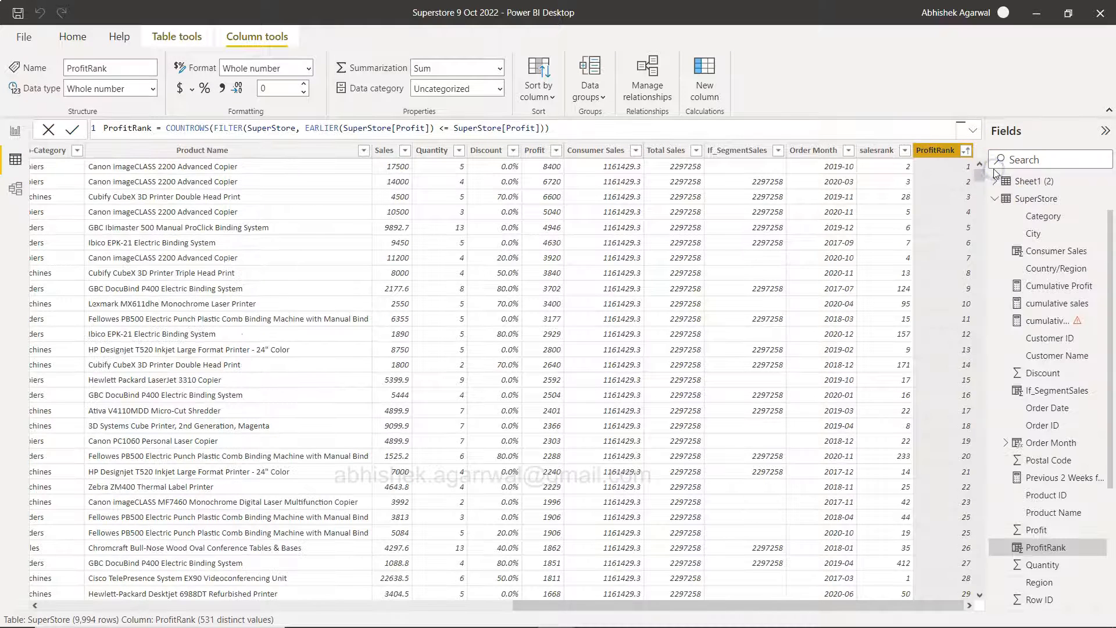
{"action": "mouse_move", "coordinate": [959, 181]}
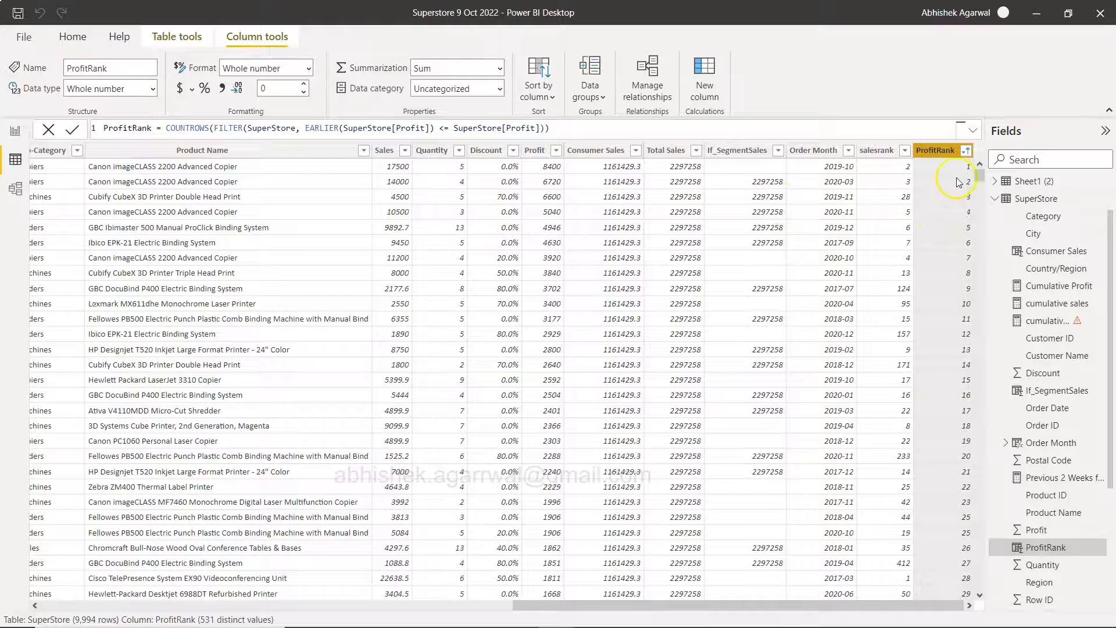
{"action": "mouse_move", "coordinate": [948, 348]}
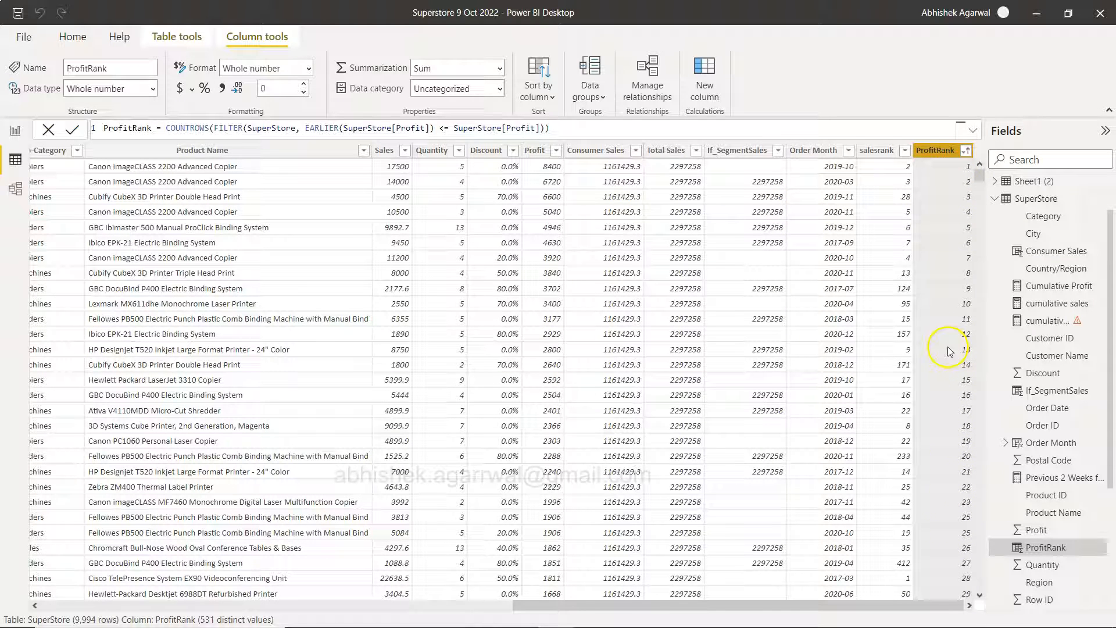
{"action": "left_click", "coordinate": [877, 150]}
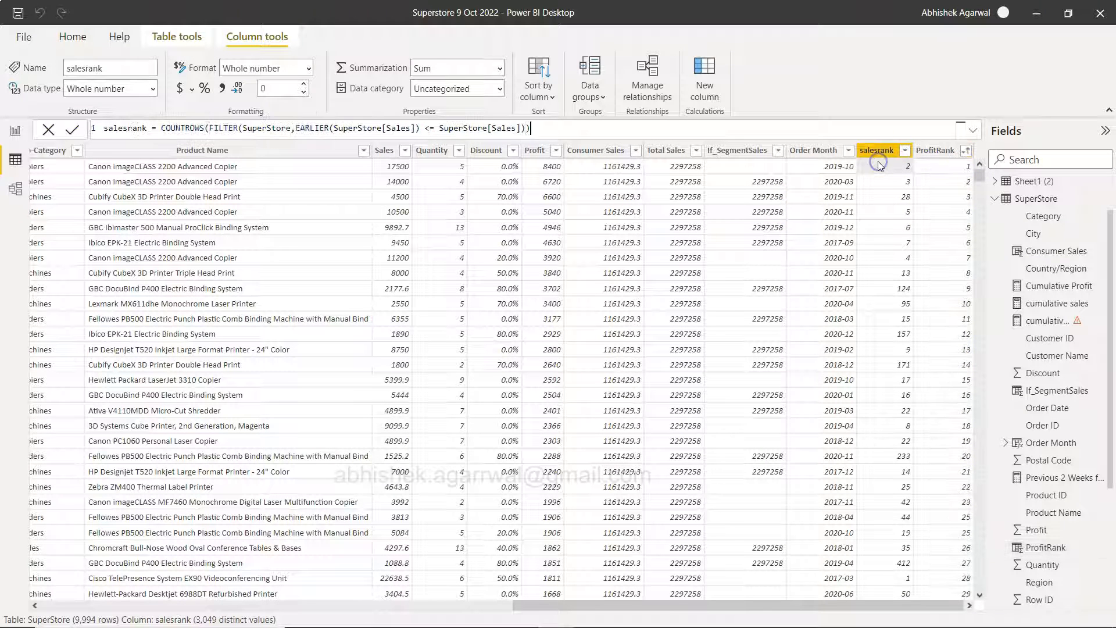
{"action": "left_click", "coordinate": [934, 150]}
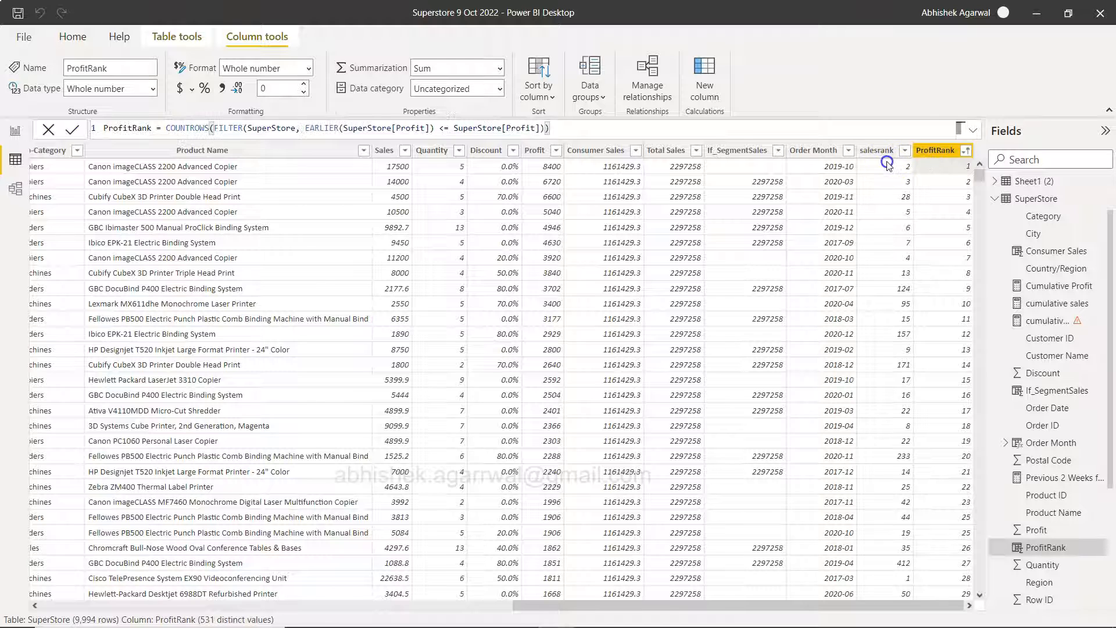
{"action": "left_click", "coordinate": [876, 150]}
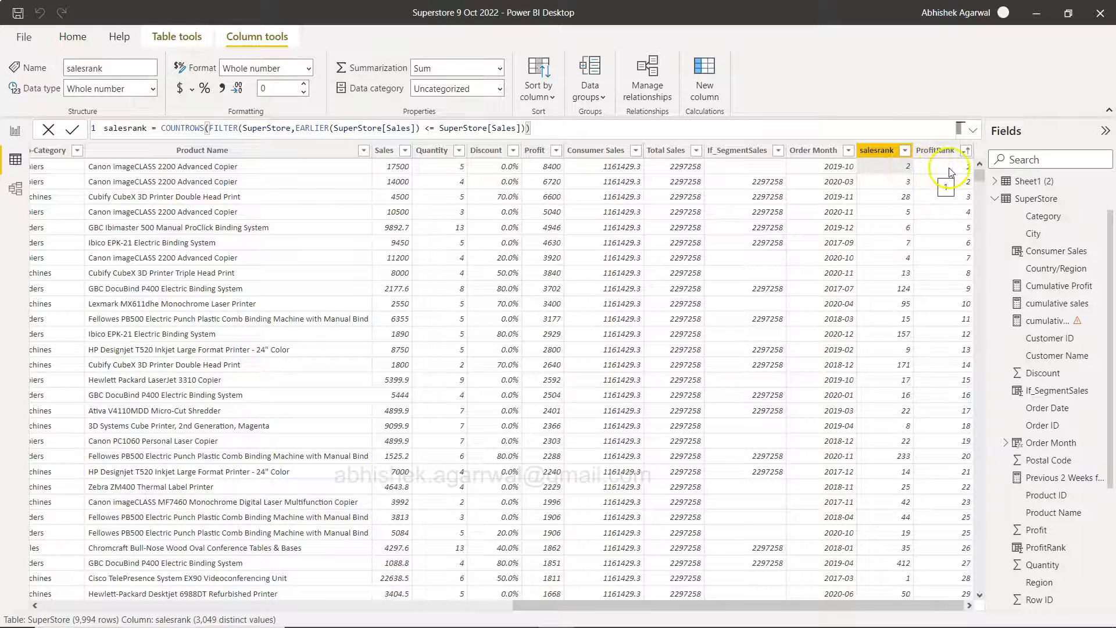
{"action": "left_click", "coordinate": [935, 150]}
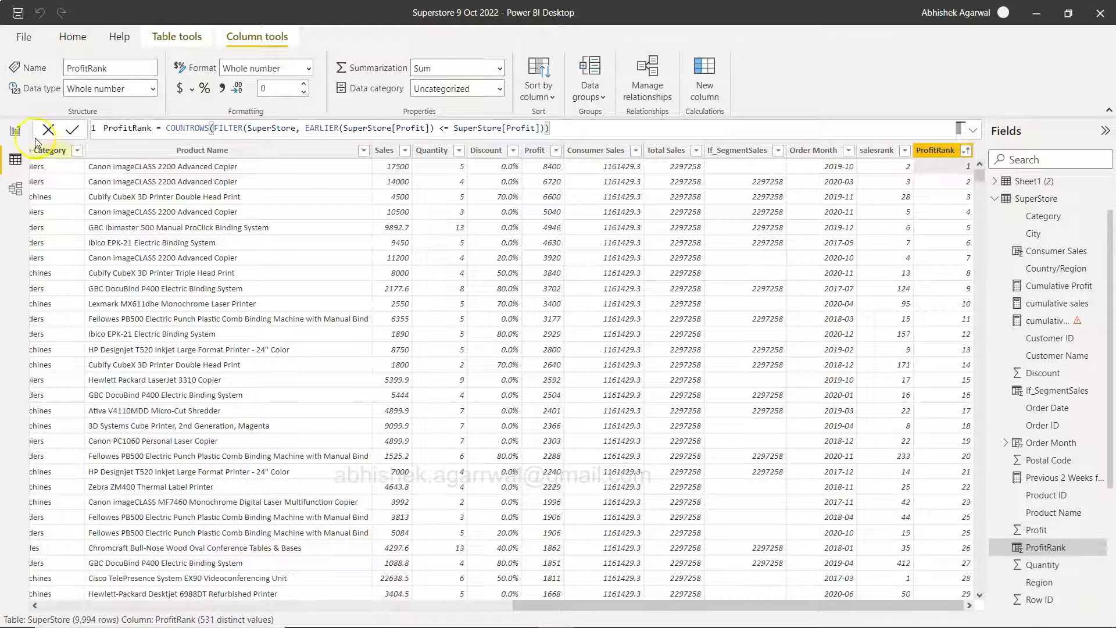
{"action": "left_click", "coordinate": [14, 131]}
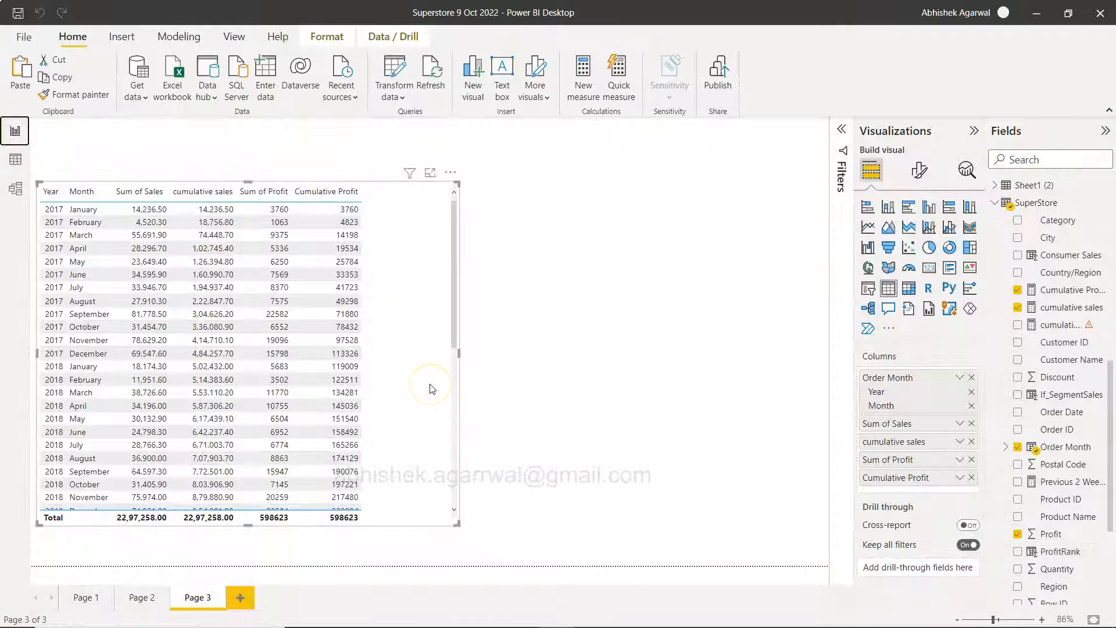
{"action": "mouse_move", "coordinate": [617, 344]}
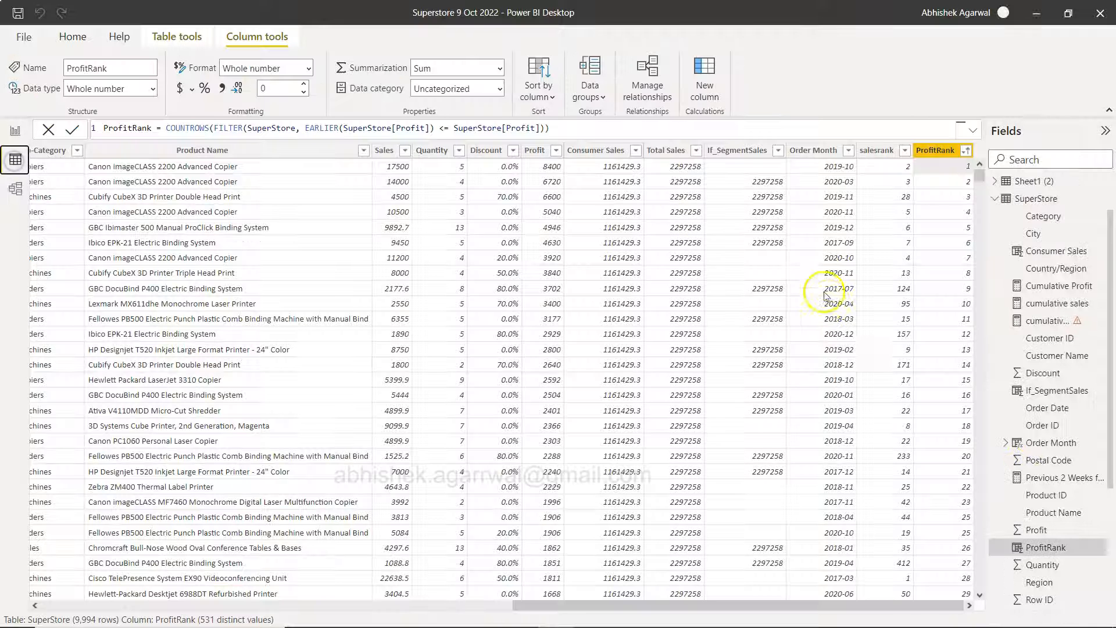
{"action": "mouse_move", "coordinate": [905, 271]}
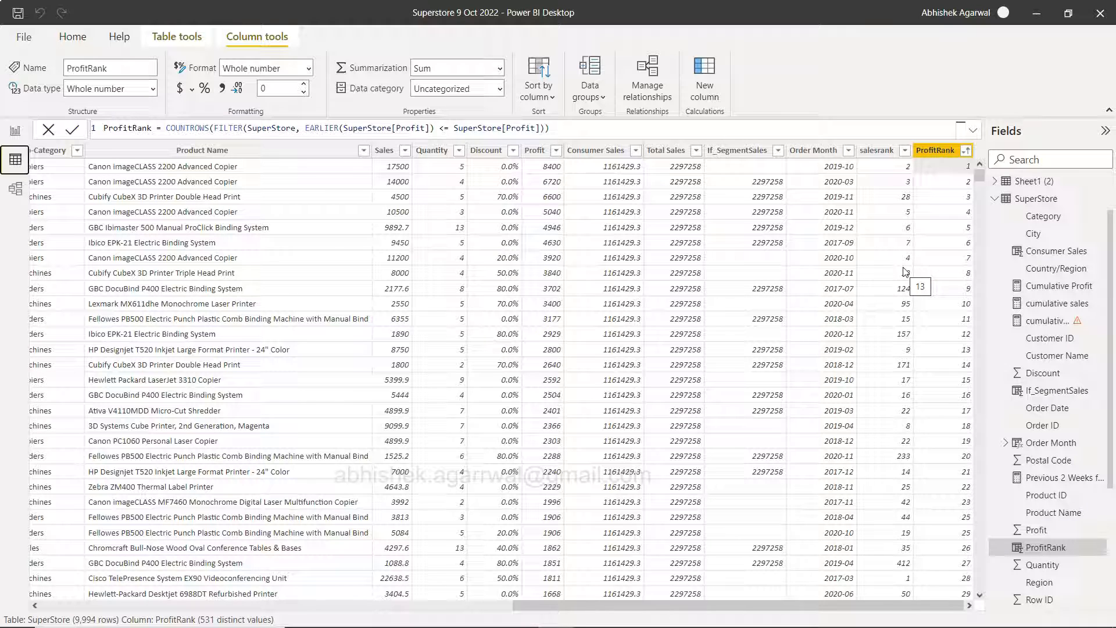
{"action": "mouse_move", "coordinate": [432, 217]}
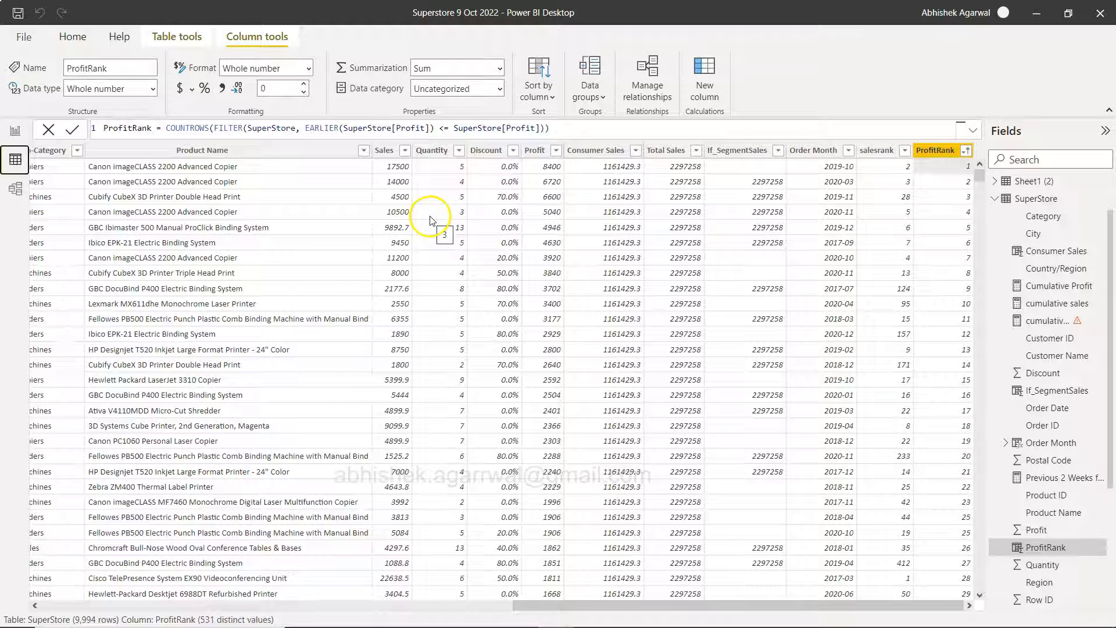